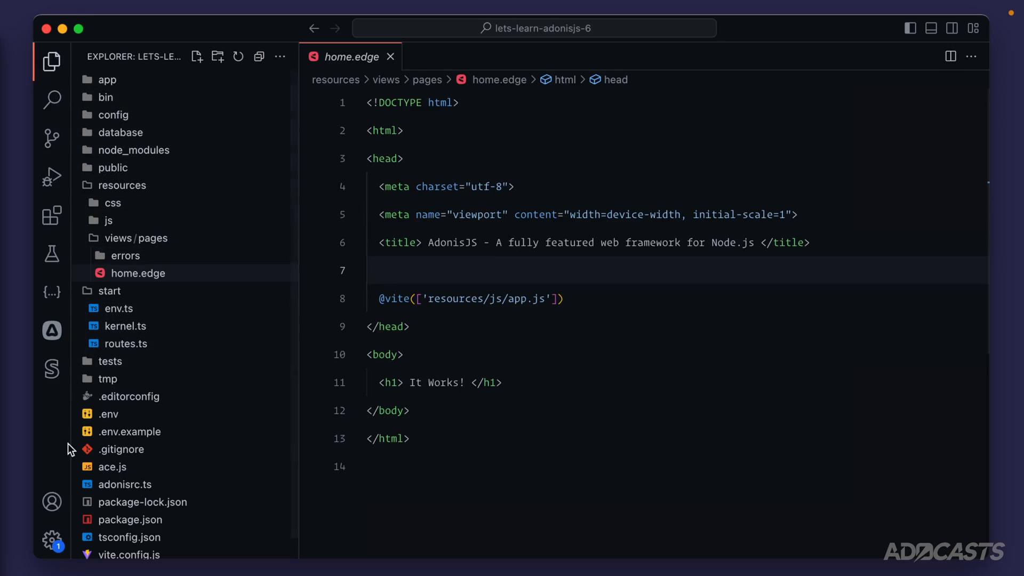
mouse_move(64, 472)
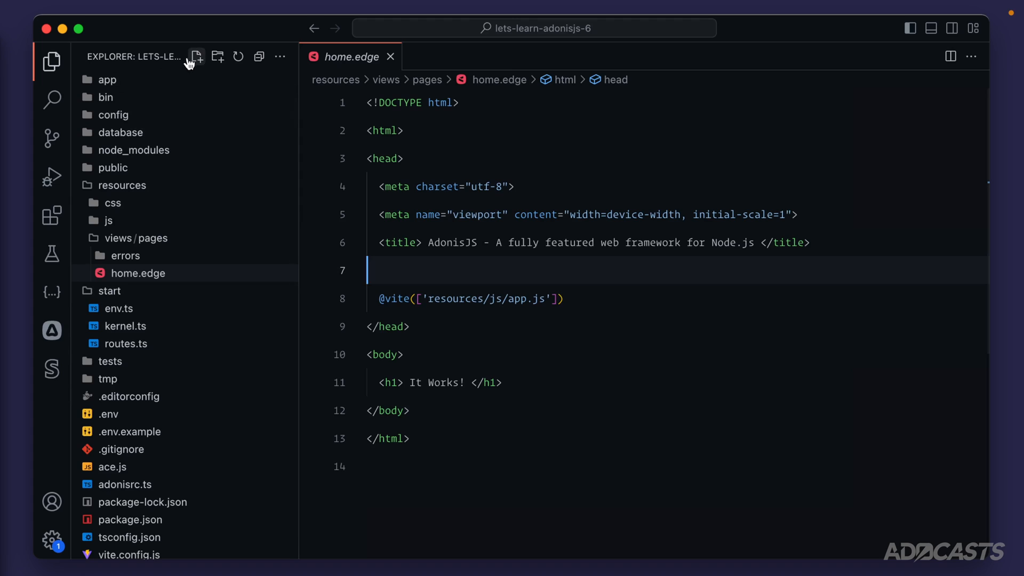
mouse_move(53, 100)
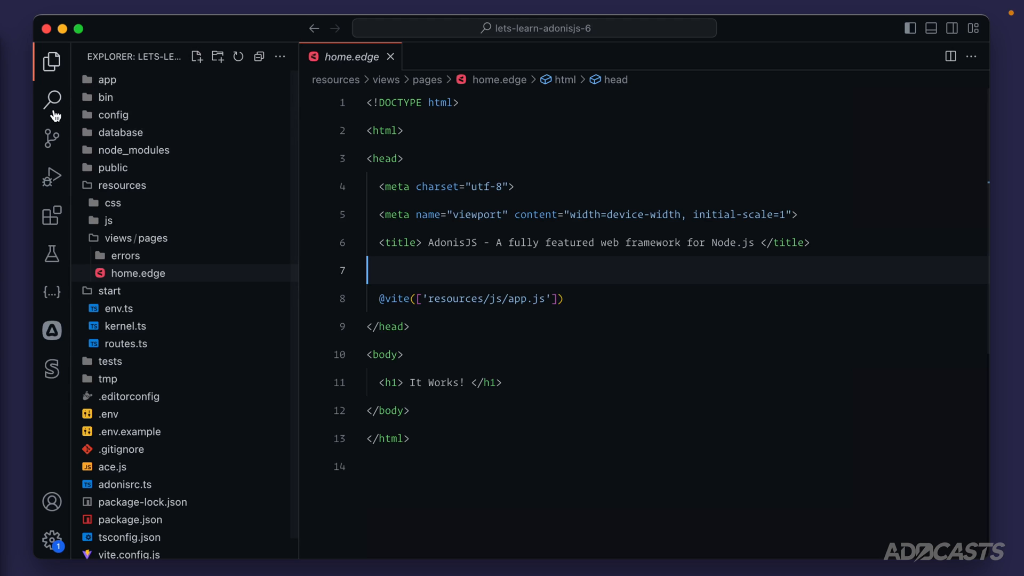
mouse_move(52, 177)
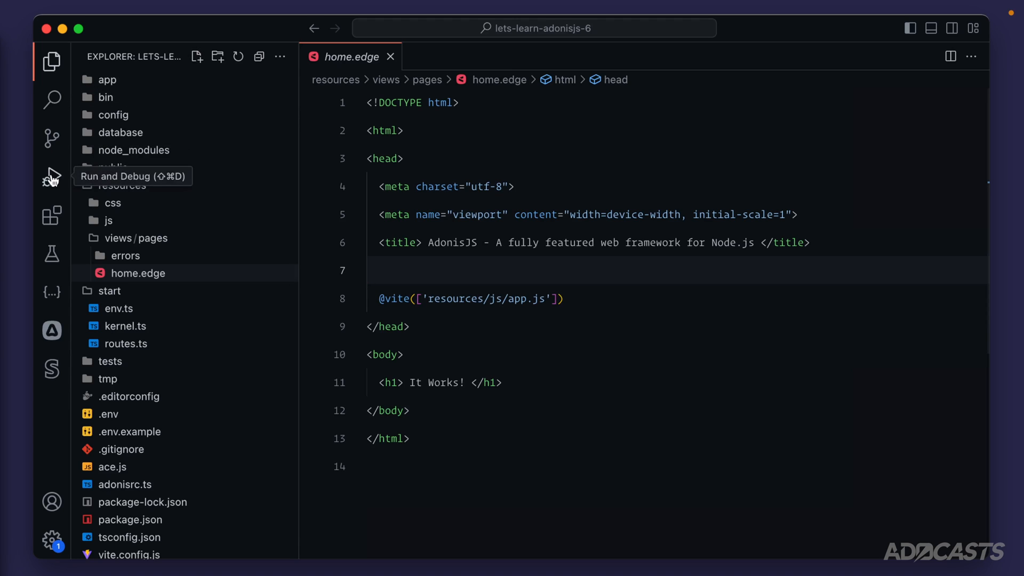
mouse_move(52, 215)
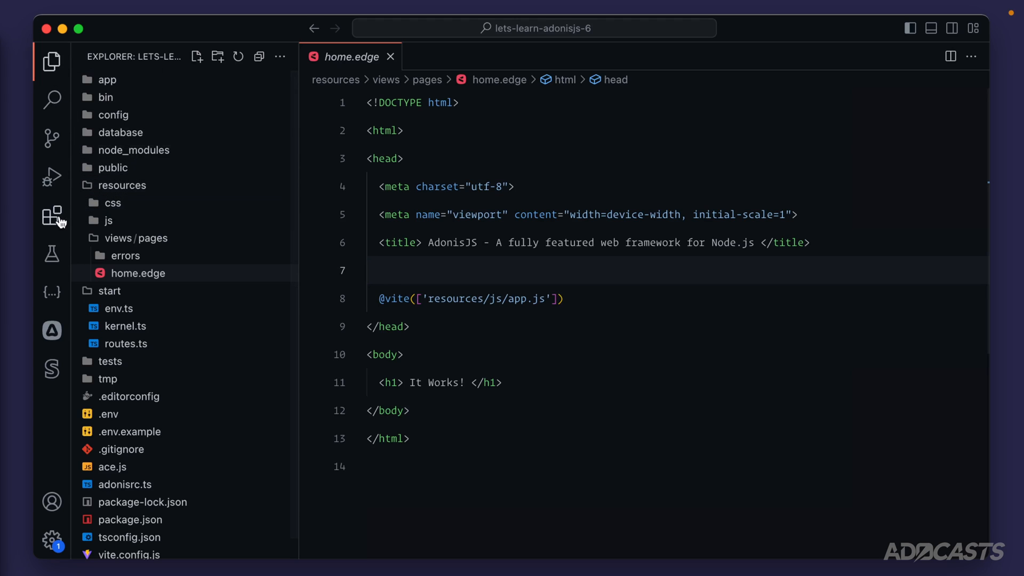
mouse_move(52, 215)
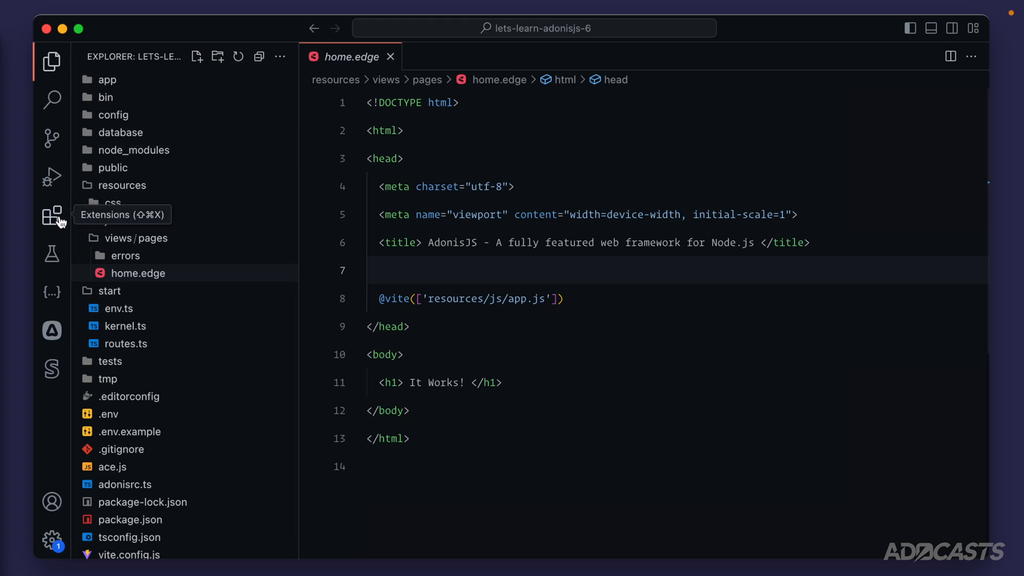
Step: Search the Extensions marketplace for 'Edgejs' and briefly highlight the home.edge template
left_click(51, 215)
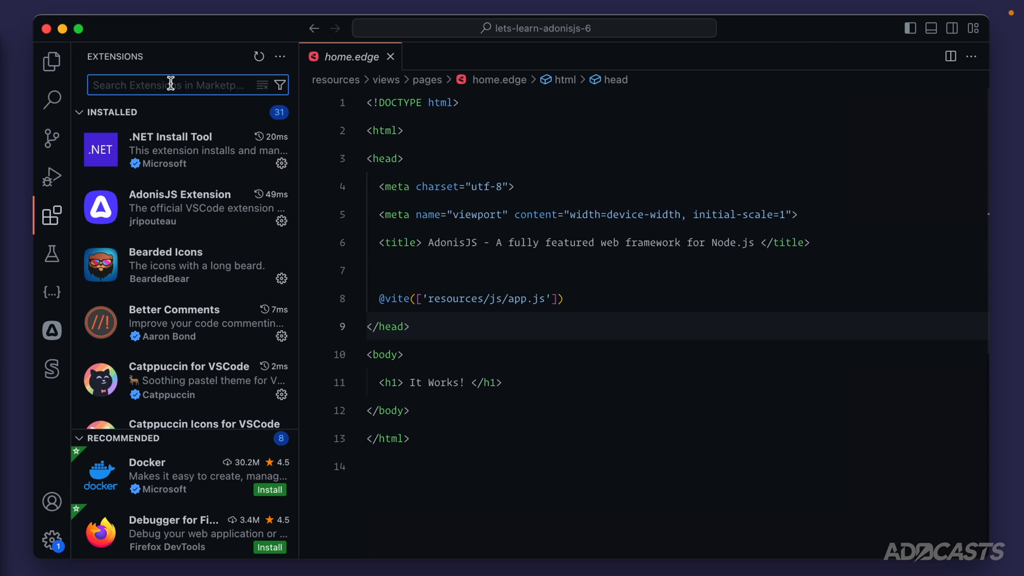
type("Edgejs")
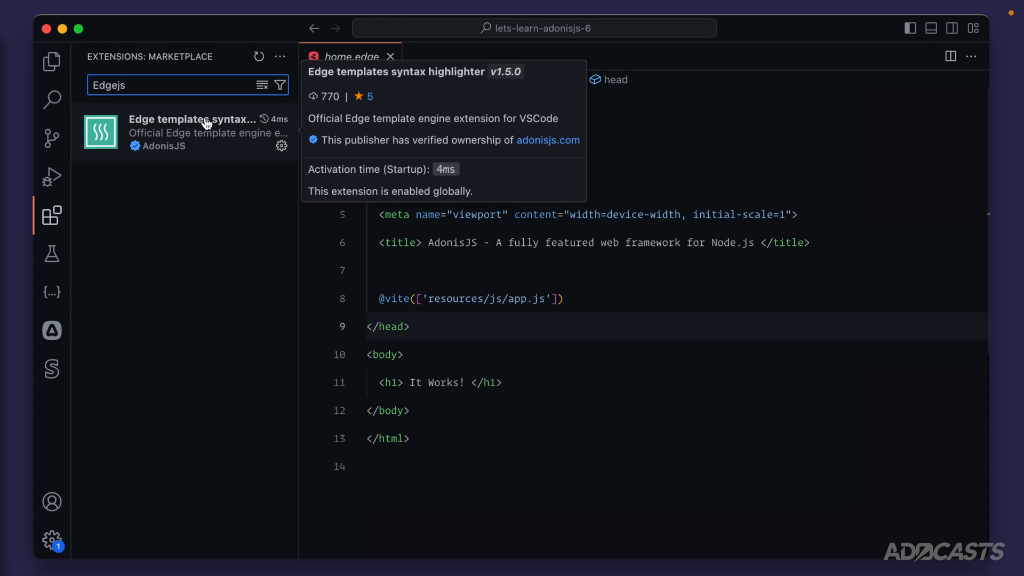
mouse_move(227, 143)
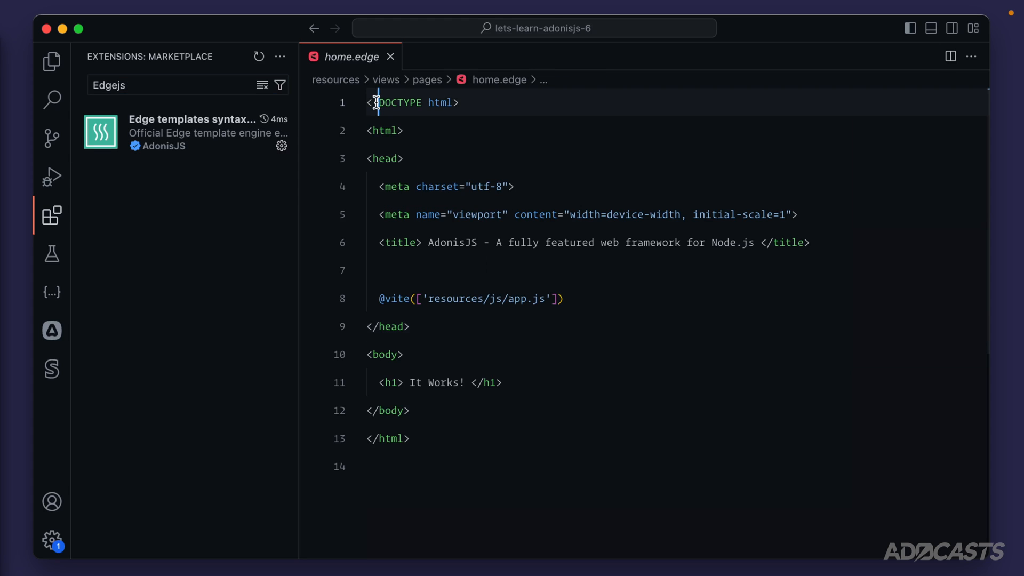
left_click_drag(377, 102, 446, 186)
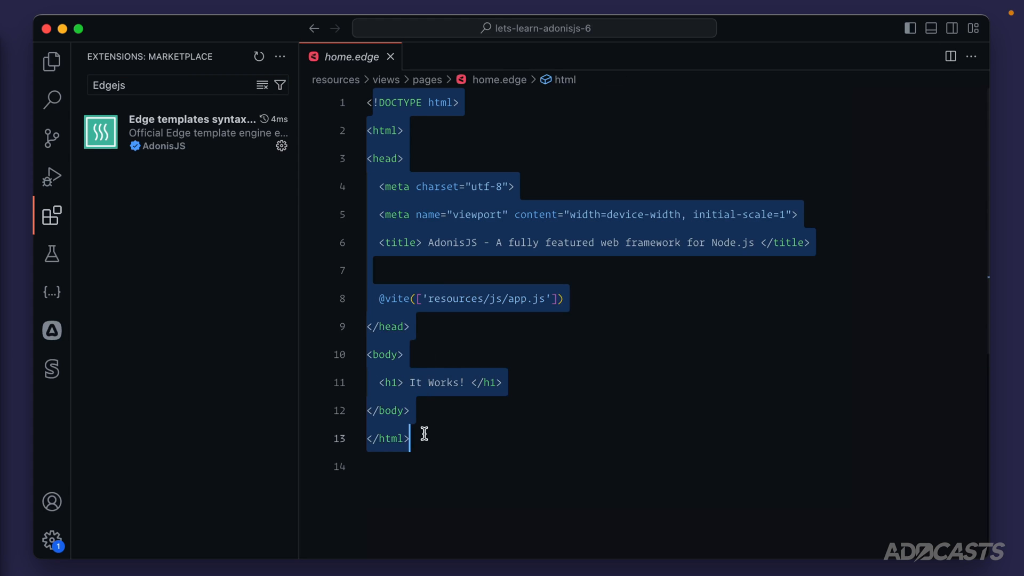
left_click(424, 439)
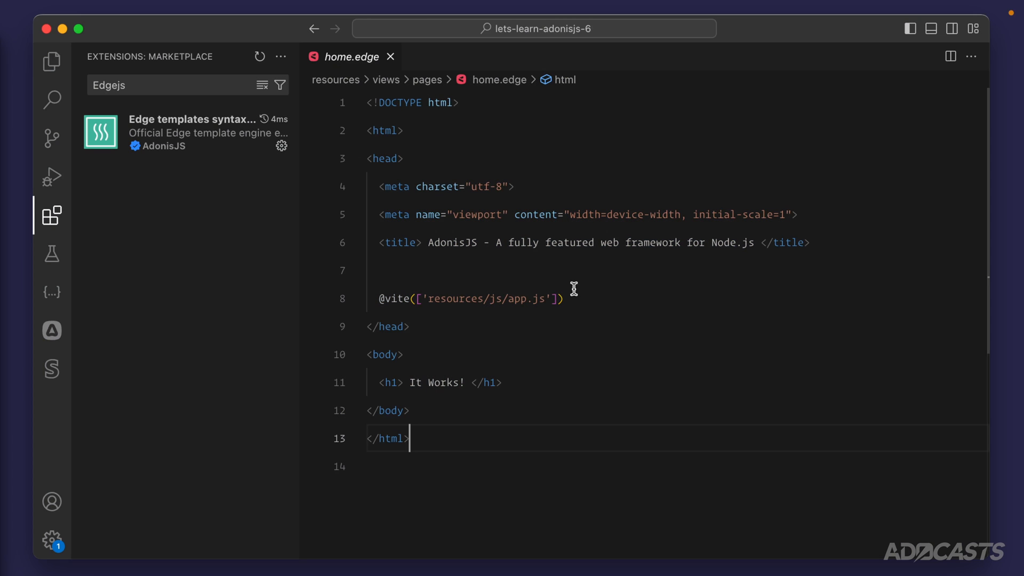
Step: Bring up the Command Palette with 'githu' entered, then dismiss it and clear the extension search
key("Cmd+Shift+P")
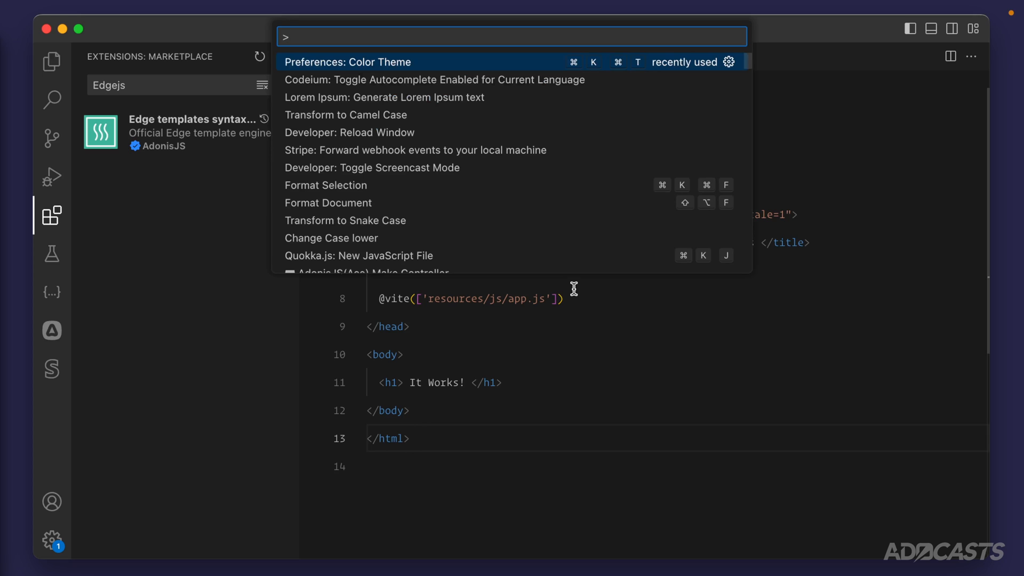
type("githu")
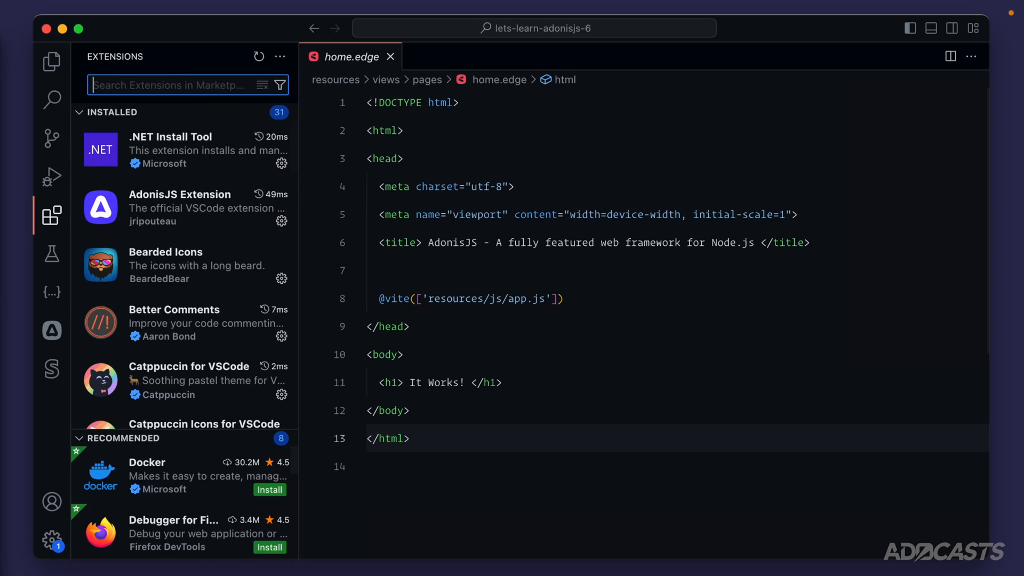
Step: Search for 'AdonisJS' and view the AdonisJS Extension details down to its Features list
type("AdonisJS Extension")
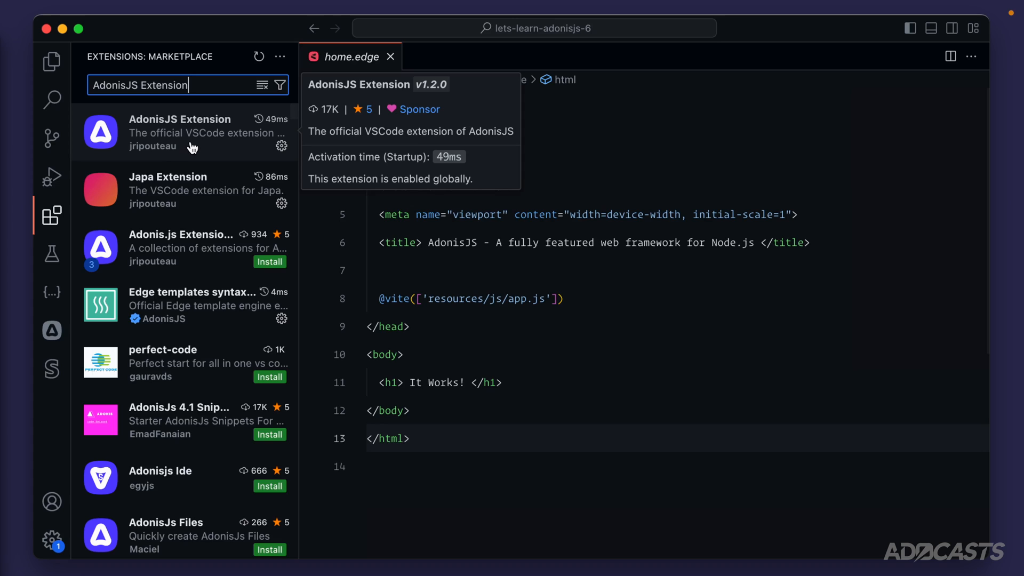
left_click(179, 131)
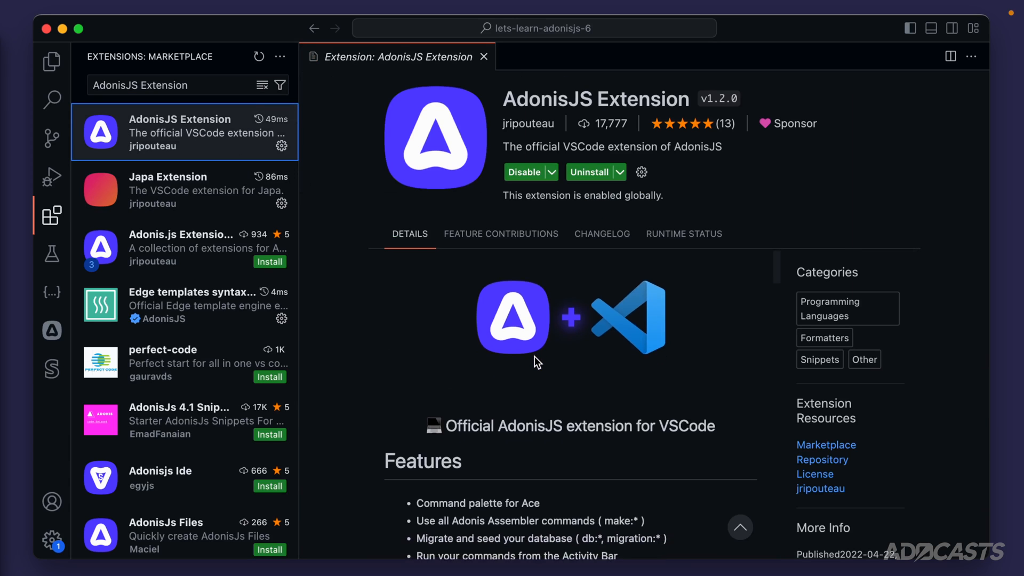
scroll("down", 3)
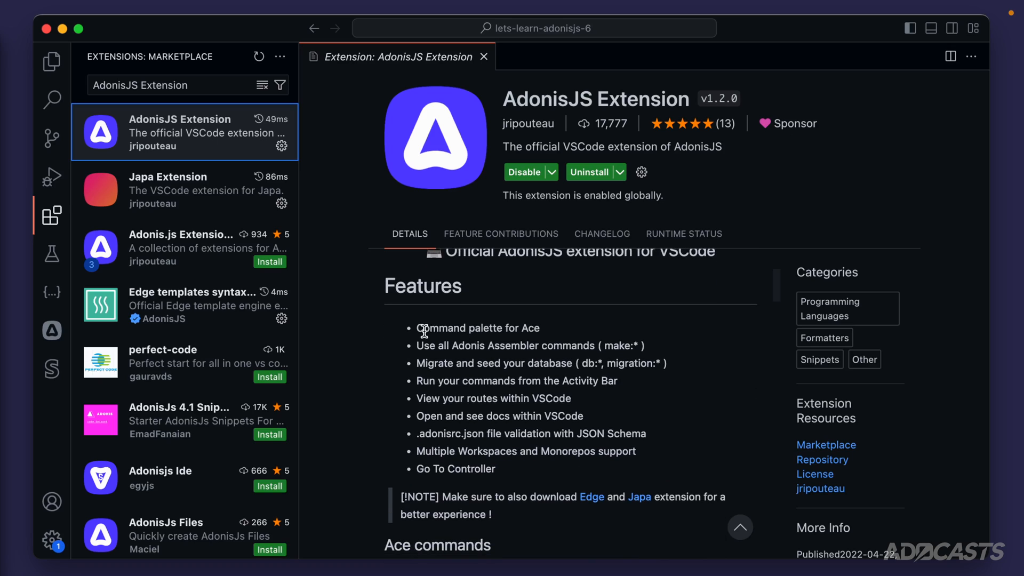
mouse_move(565, 331)
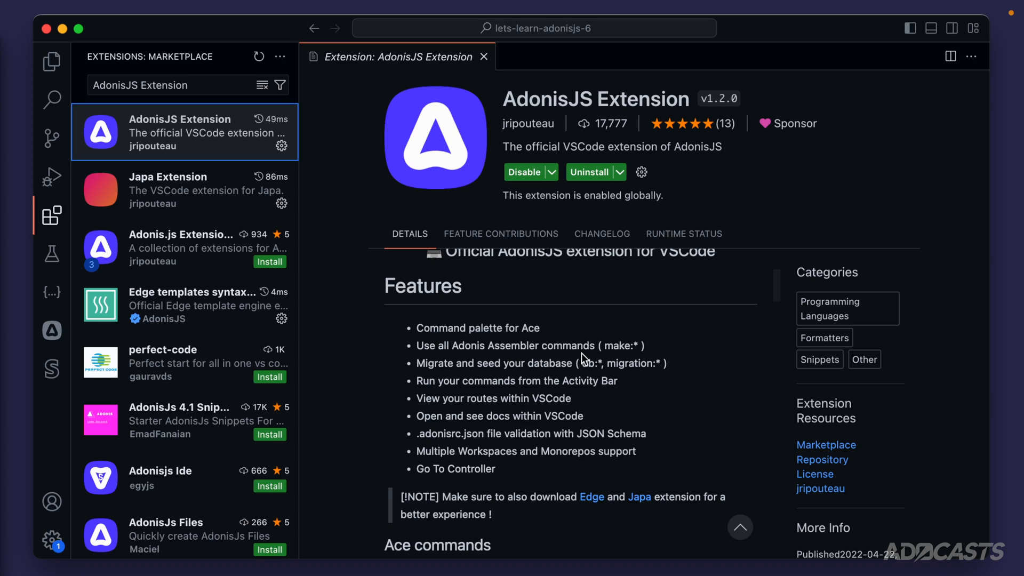
mouse_move(611, 363)
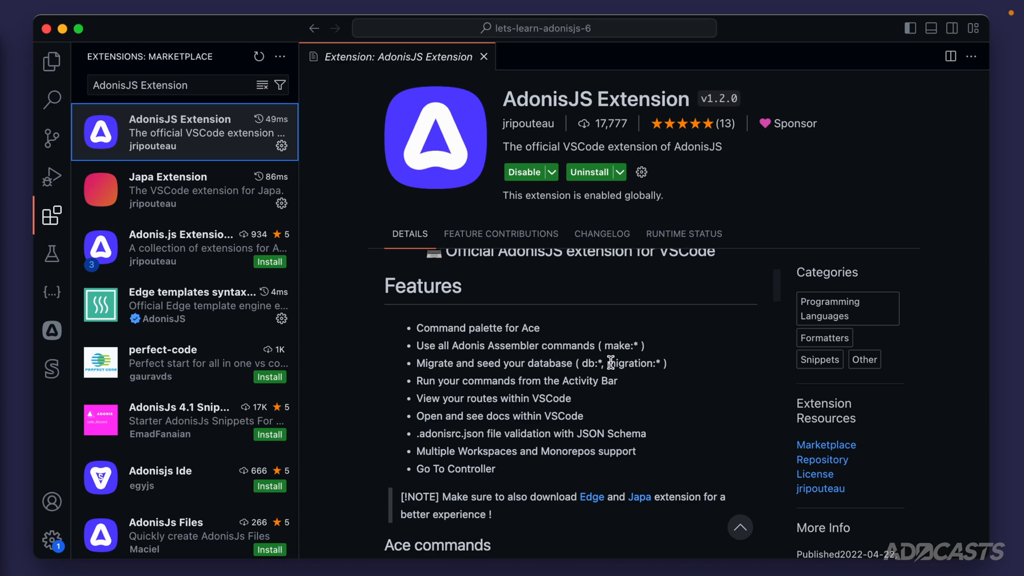
mouse_move(424, 363)
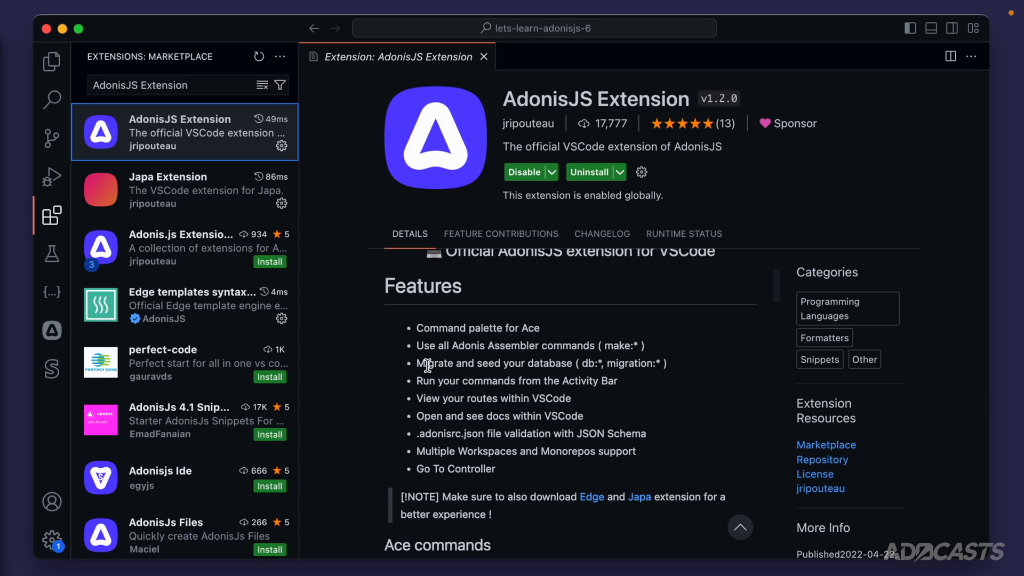
mouse_move(608, 379)
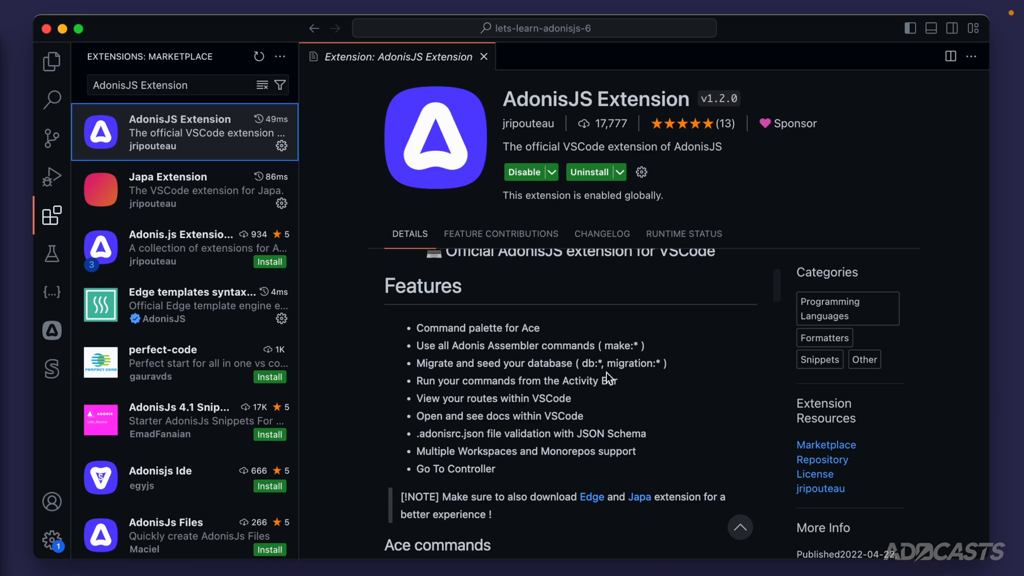
mouse_move(620, 393)
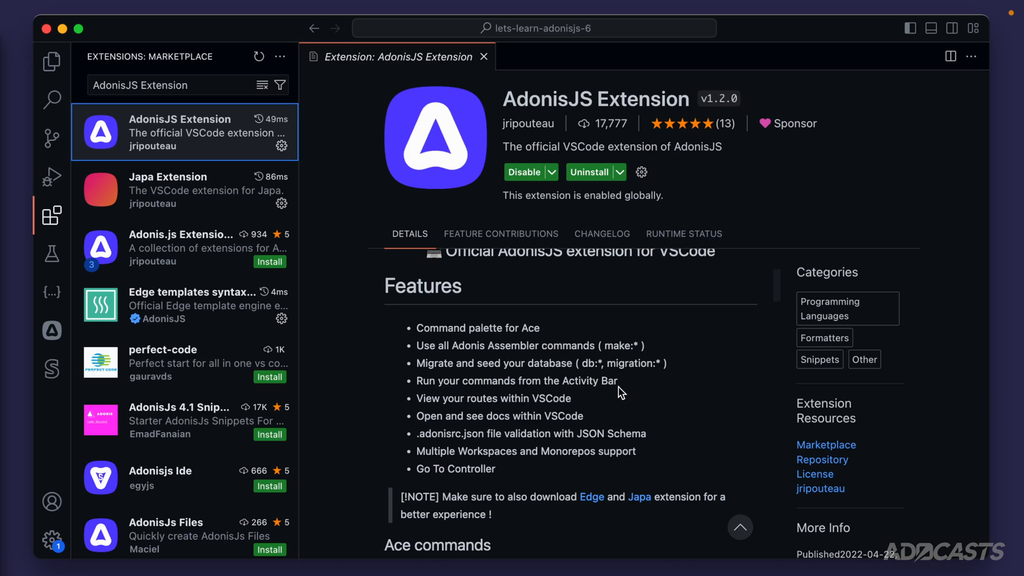
mouse_move(596, 429)
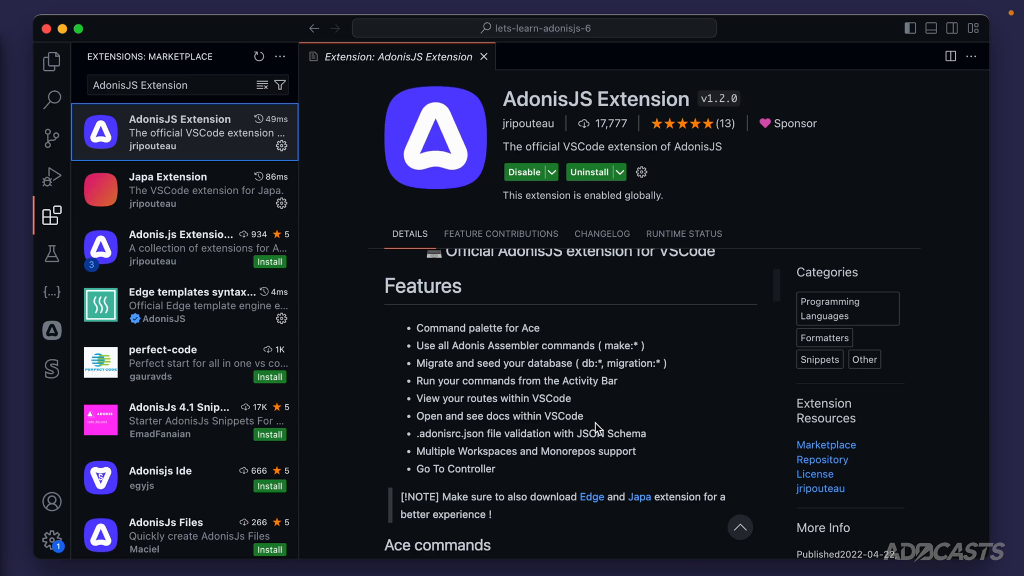
mouse_move(662, 445)
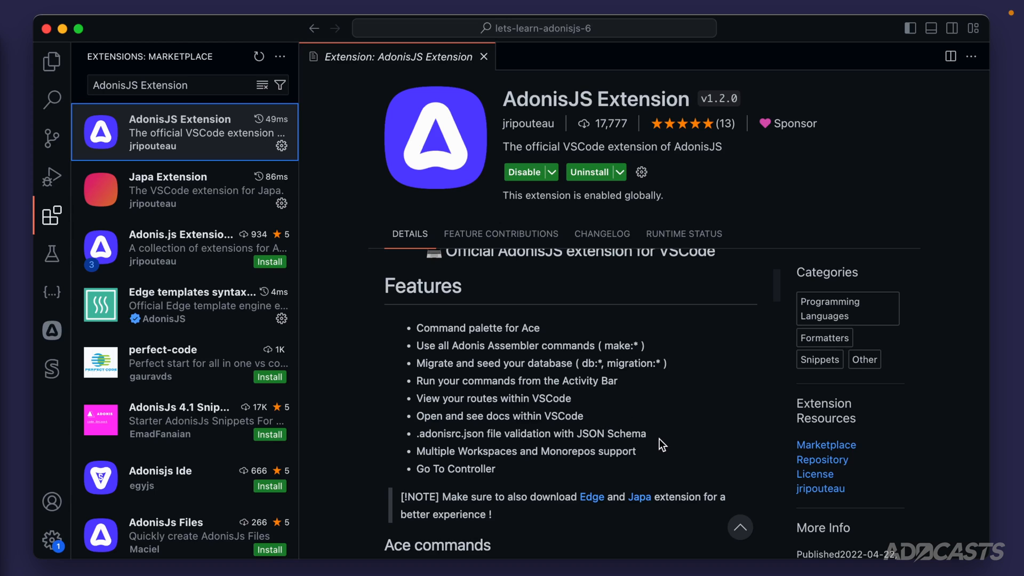
mouse_move(678, 456)
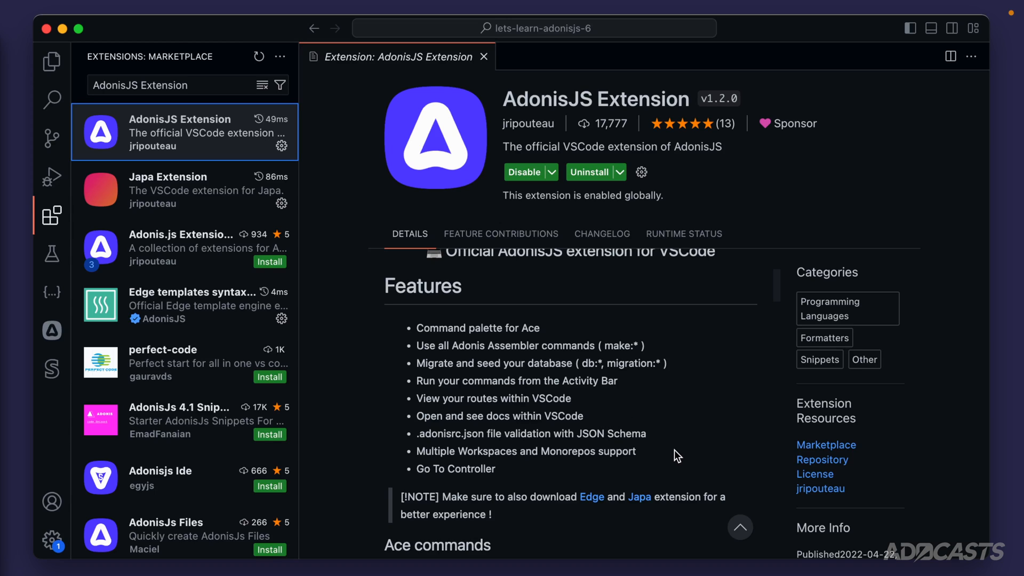
mouse_move(509, 477)
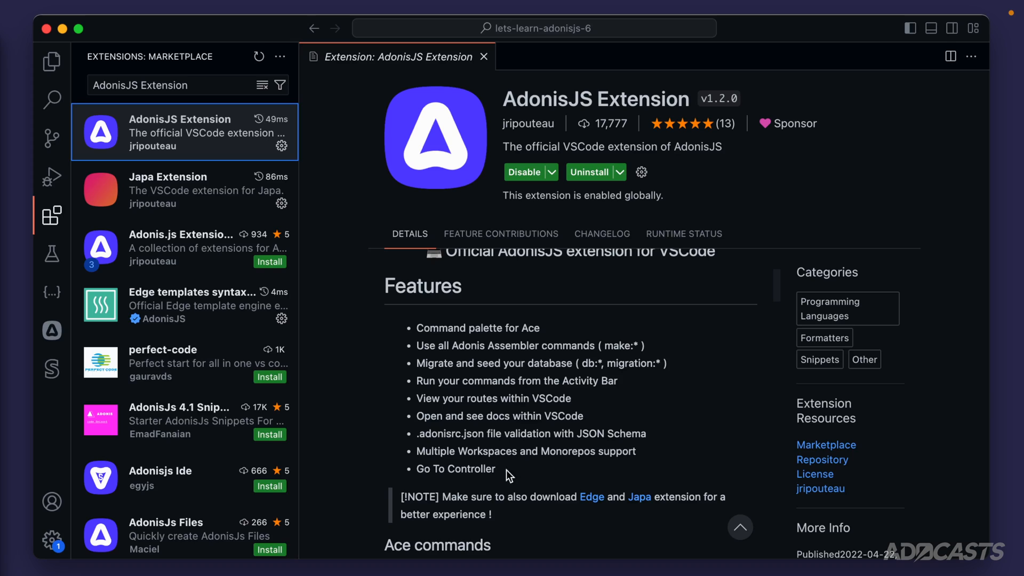
mouse_move(530, 471)
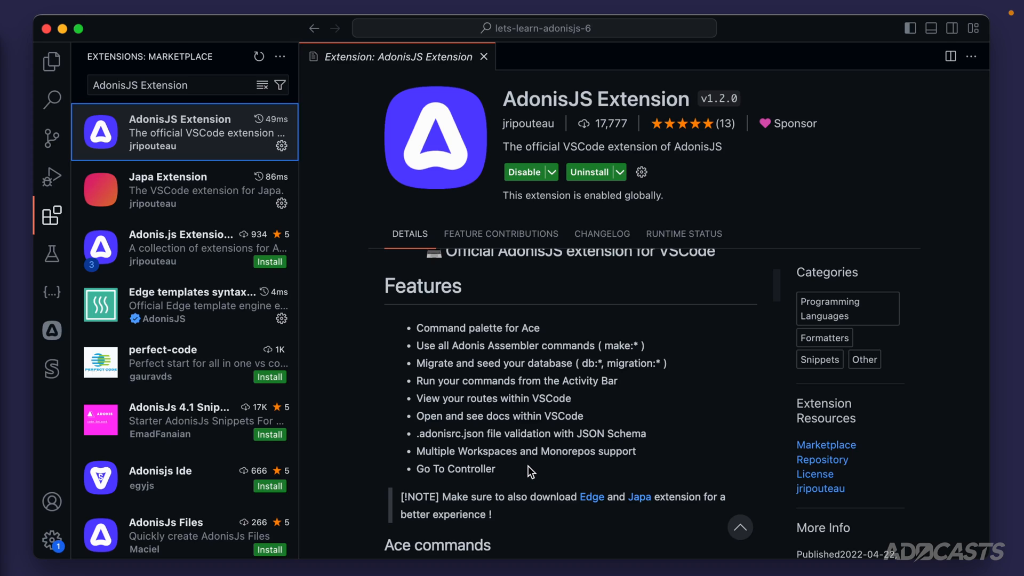
mouse_move(625, 425)
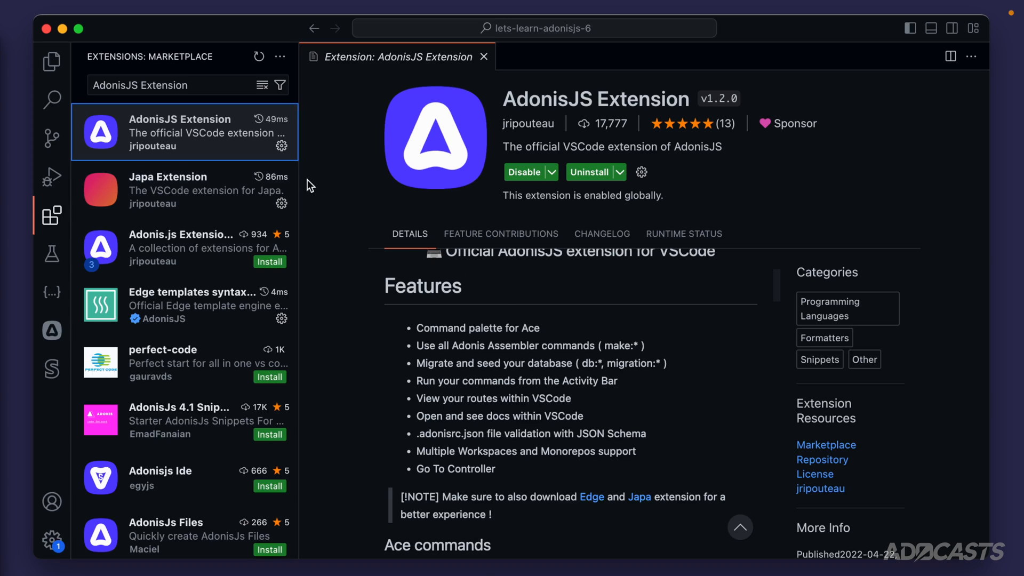
mouse_move(137, 212)
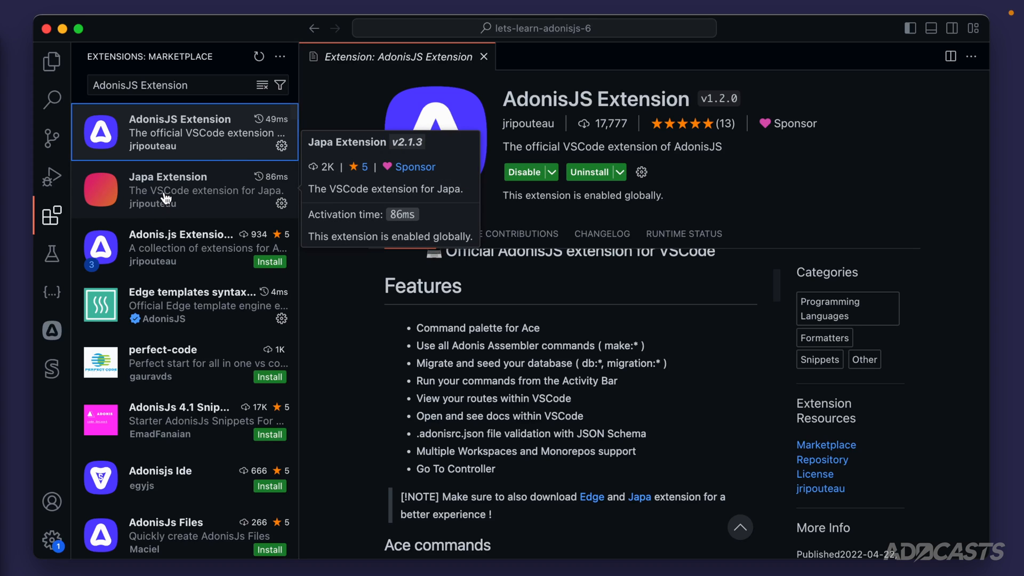
left_click(185, 190)
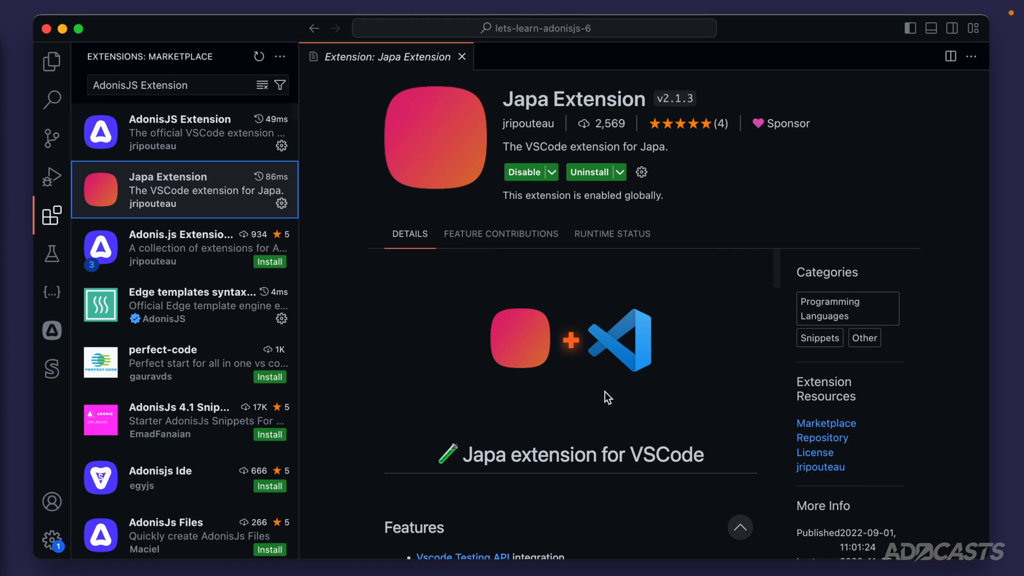
scroll("down", 3)
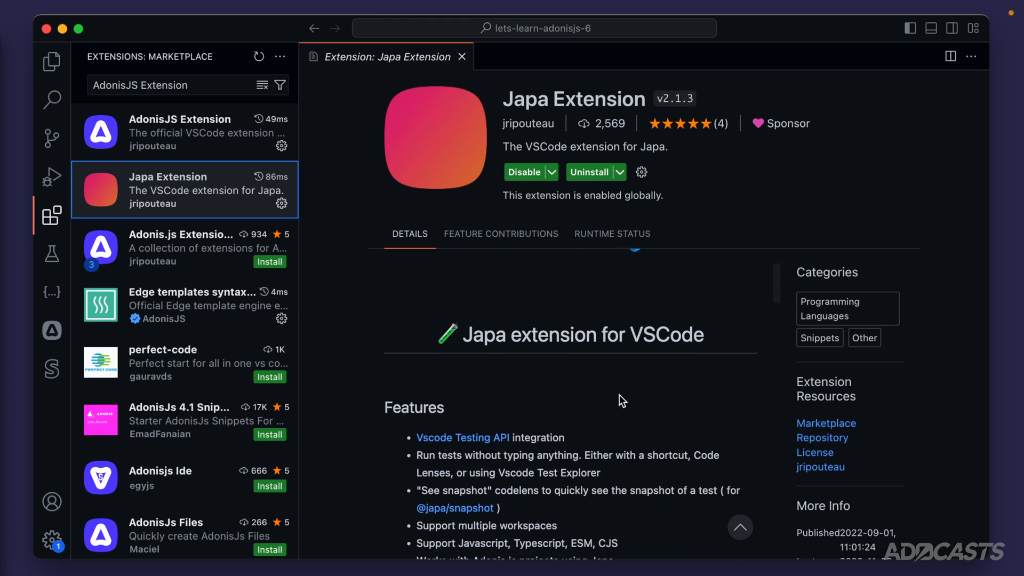
scroll("down", 3)
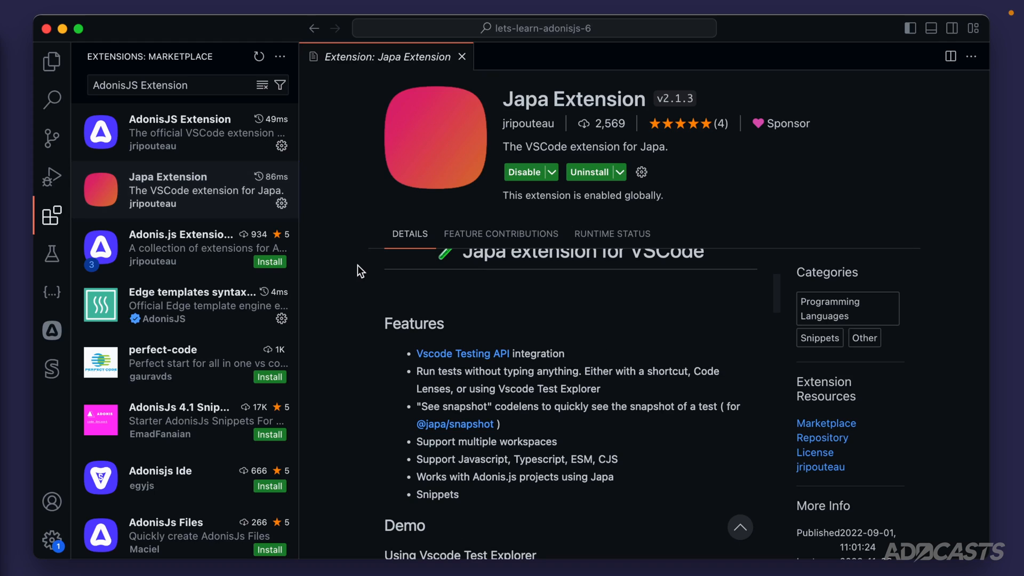
mouse_move(357, 266)
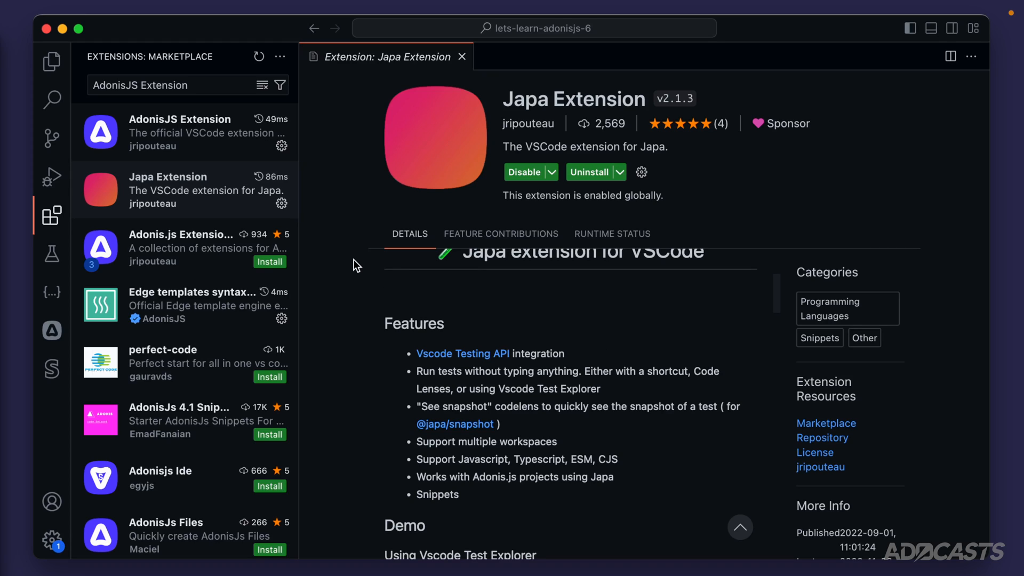
mouse_move(396, 433)
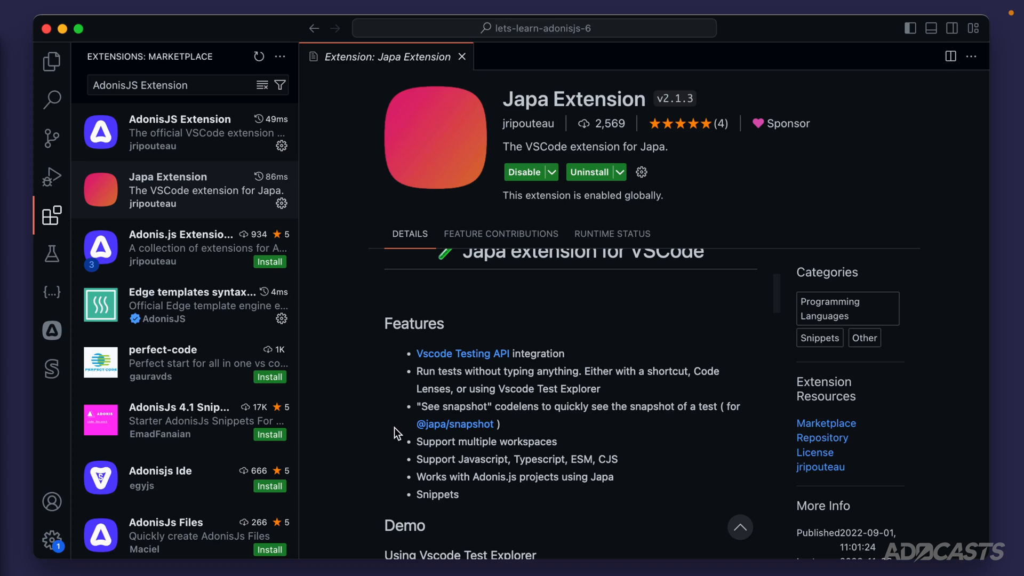
mouse_move(308, 151)
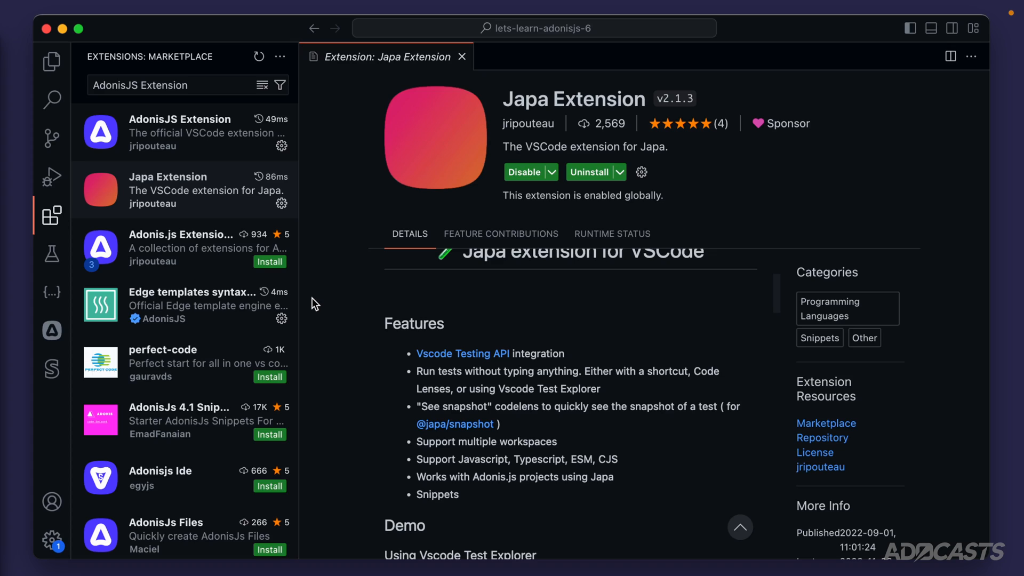
mouse_move(265, 111)
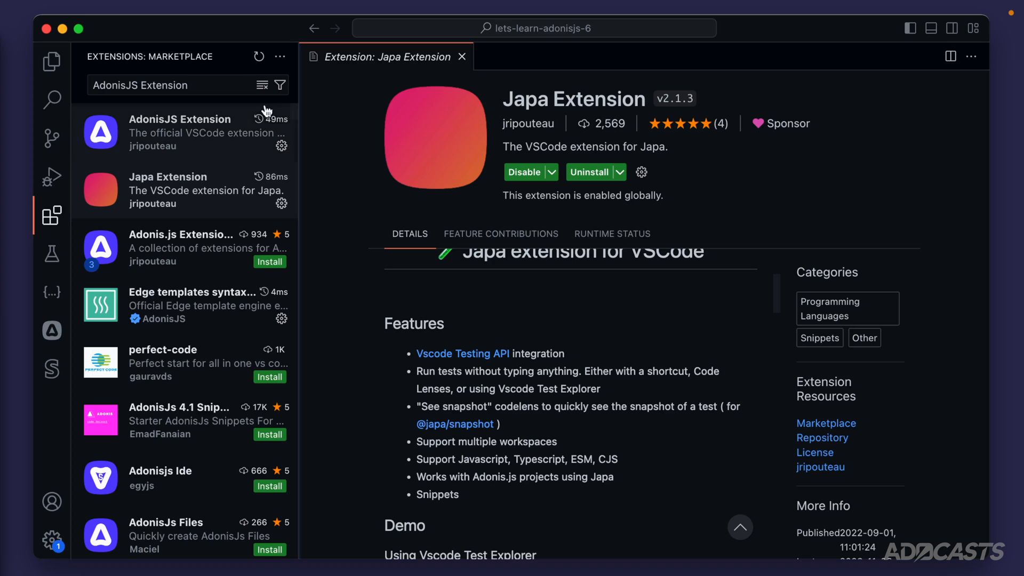
Step: Search the marketplace for 'prettier' to confirm Prettier ESLint, then search for ESLint
type("prettier")
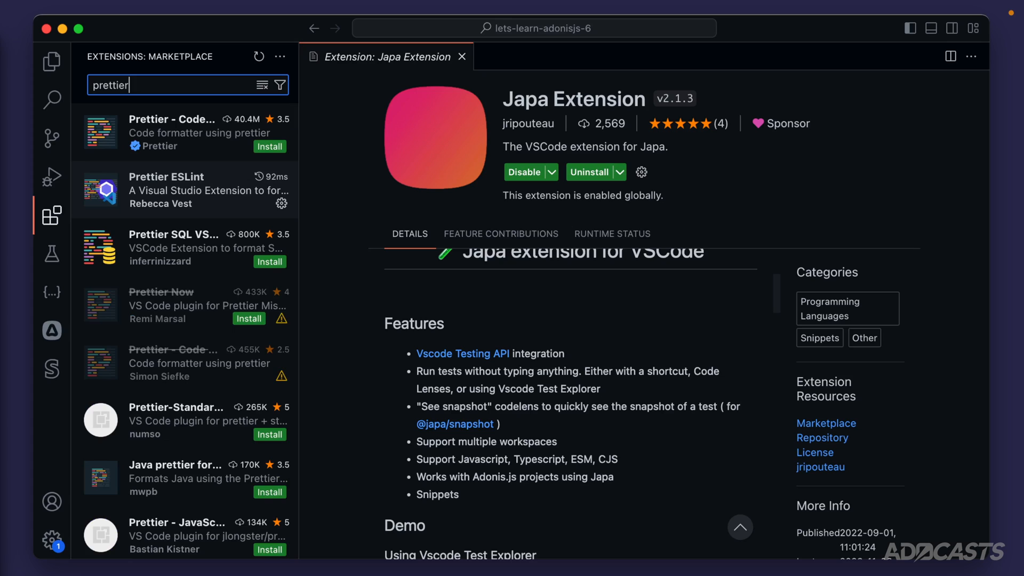
mouse_move(172, 124)
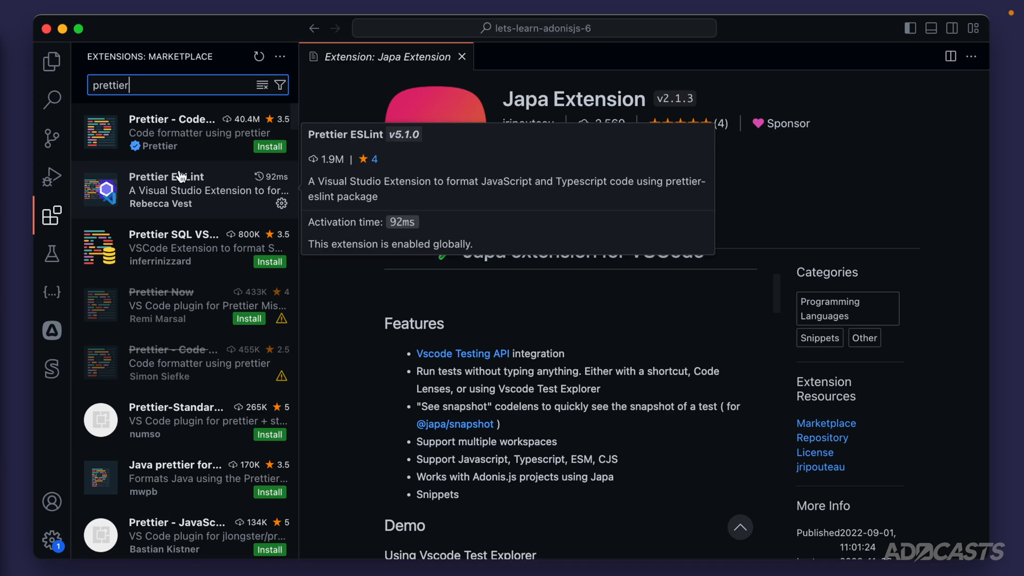
mouse_move(206, 181)
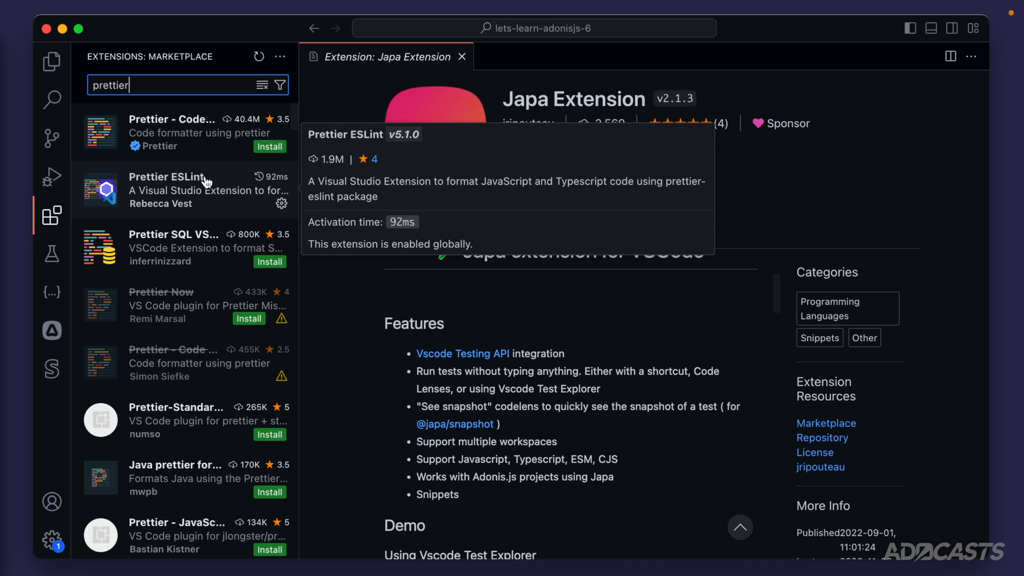
mouse_move(209, 159)
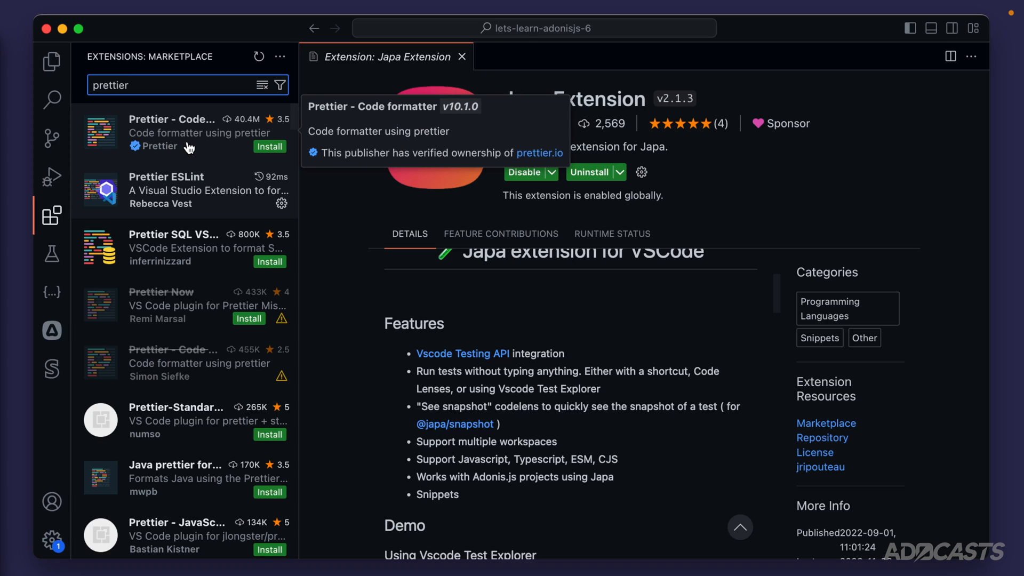
left_click(183, 85)
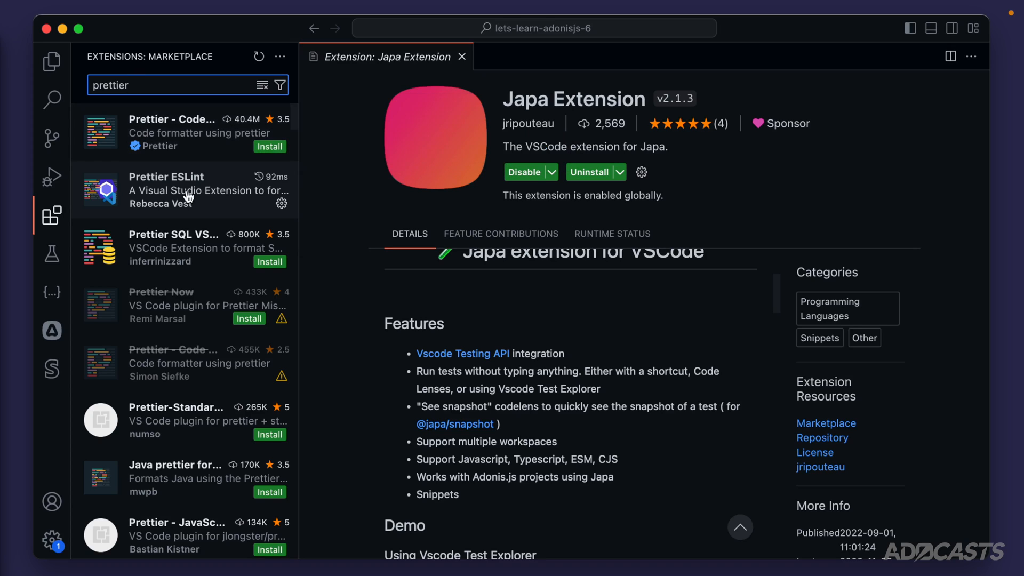
type("eslint")
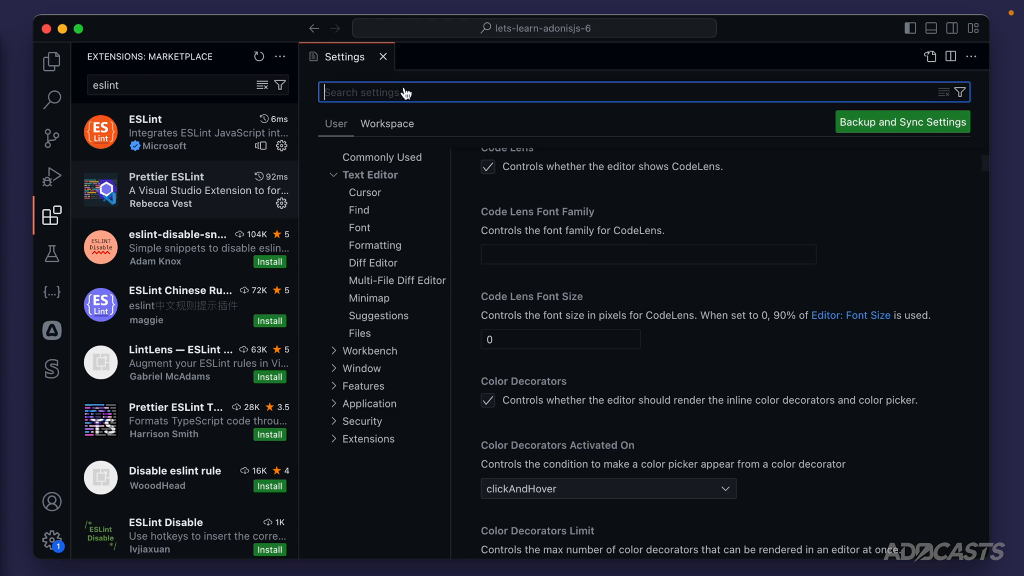
mouse_move(627, 203)
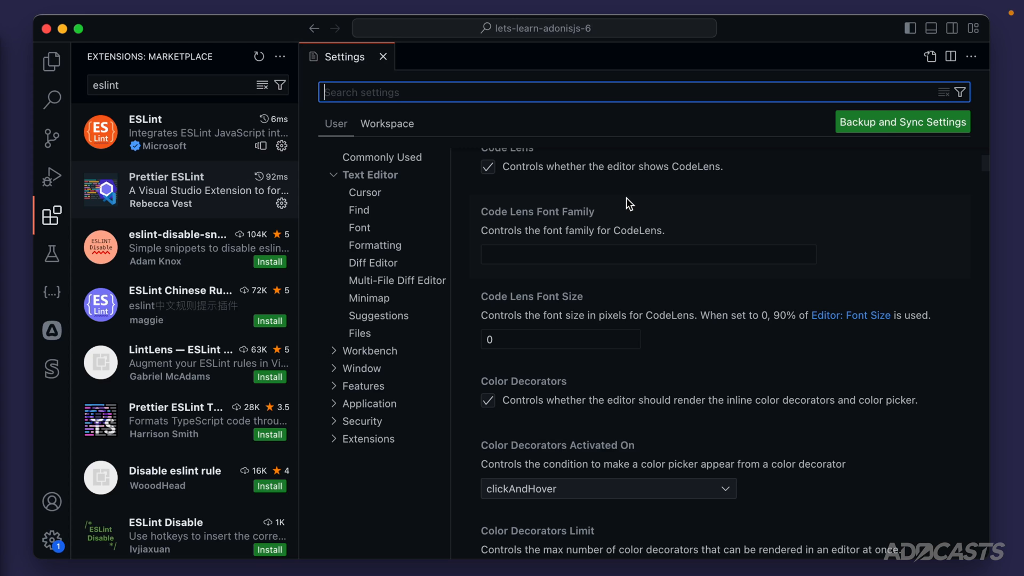
Step: Filter the Settings editor with 'code ac' to find Editor: Code Actions On Save
type("code ac")
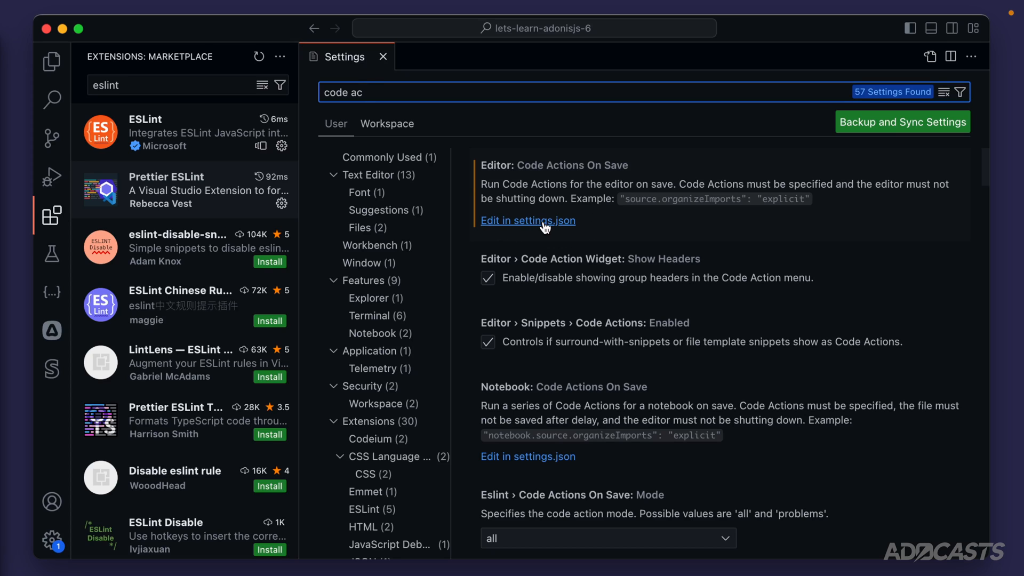
Step: Edit Code Actions On Save in settings.json and empty the editor.defaultFormatter value on line 44
left_click(527, 220)
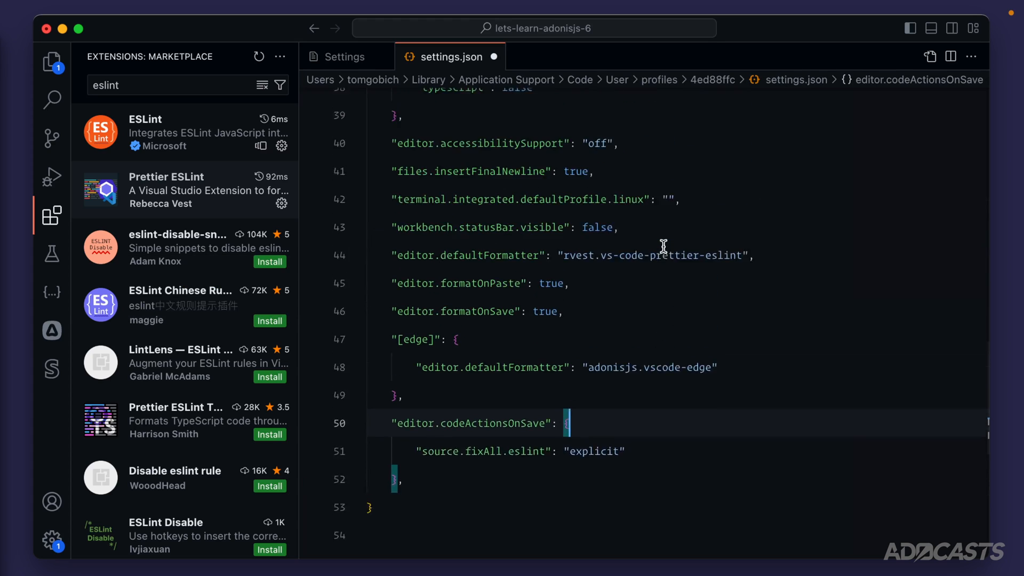
scroll("up", 3)
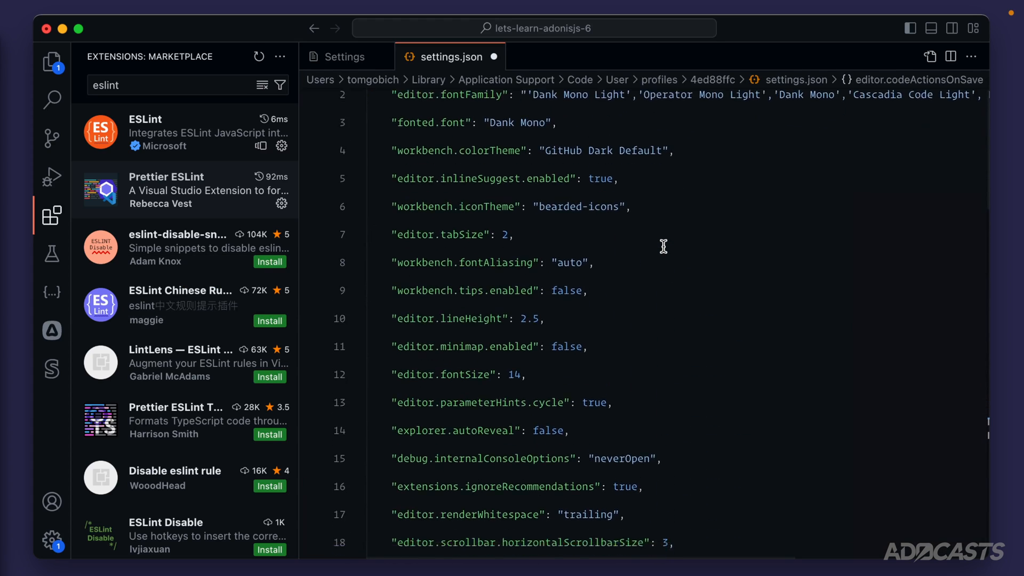
scroll("down", 3)
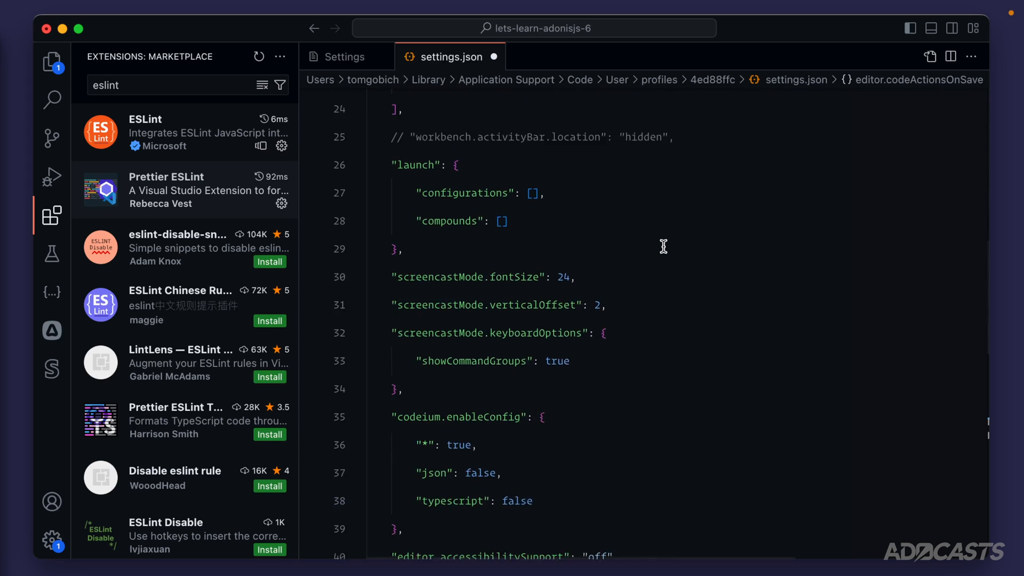
scroll("down", 3)
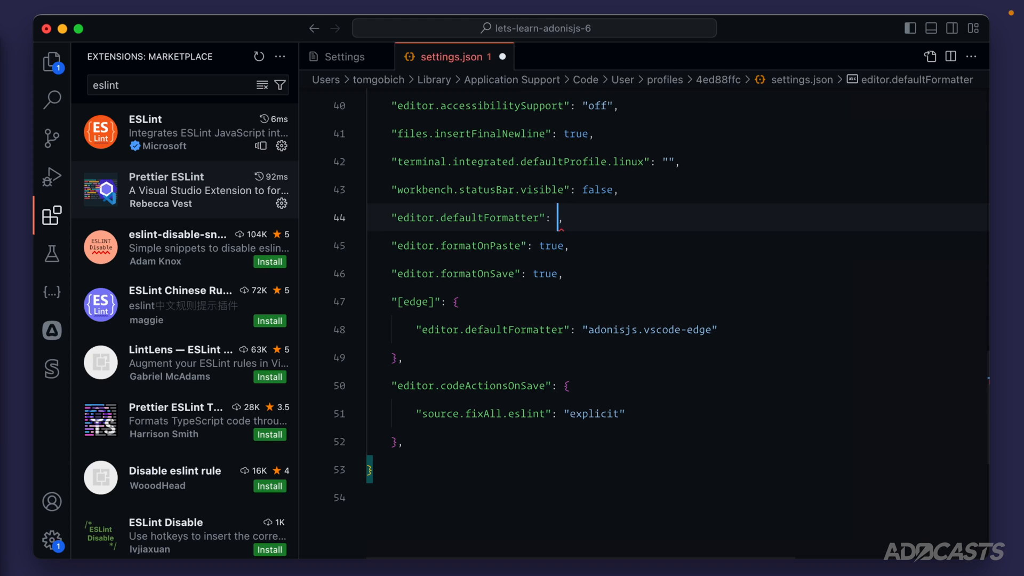
Step: Set editor.defaultFormatter to rvest.vs-code-prettier-eslint and highlight the formatOnPaste and formatOnSave lines
type("\"\"")
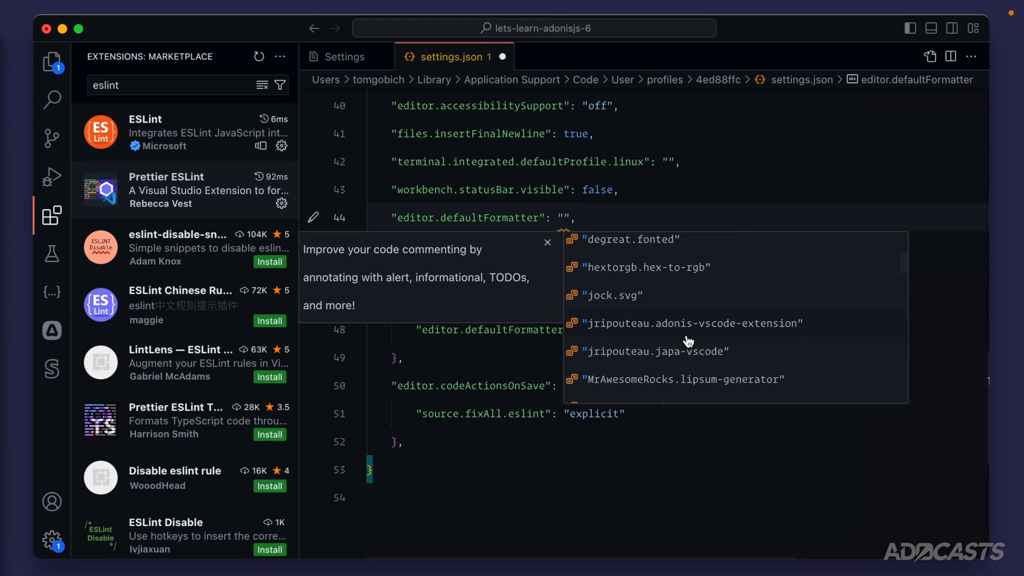
type("prett")
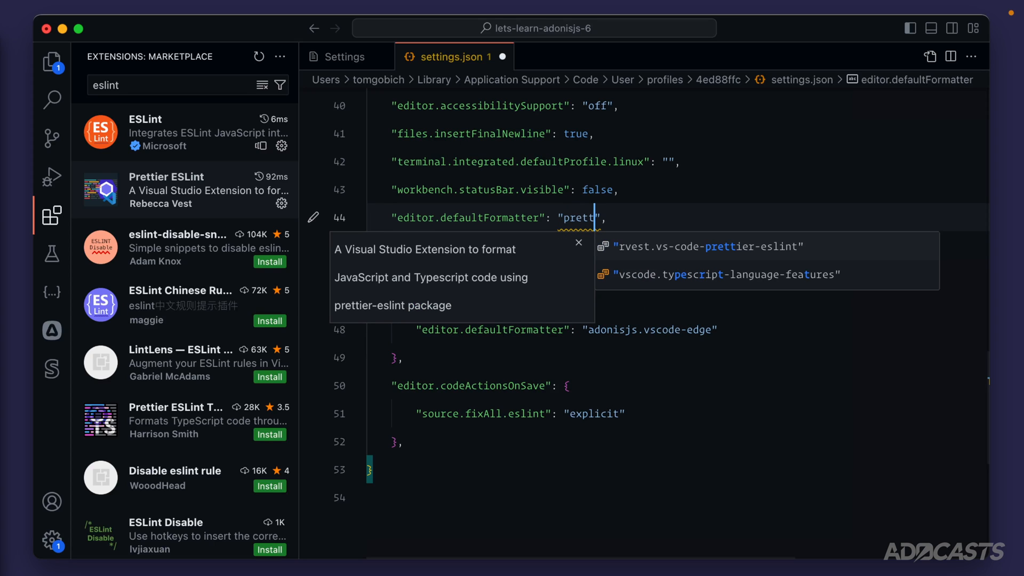
left_click(700, 246)
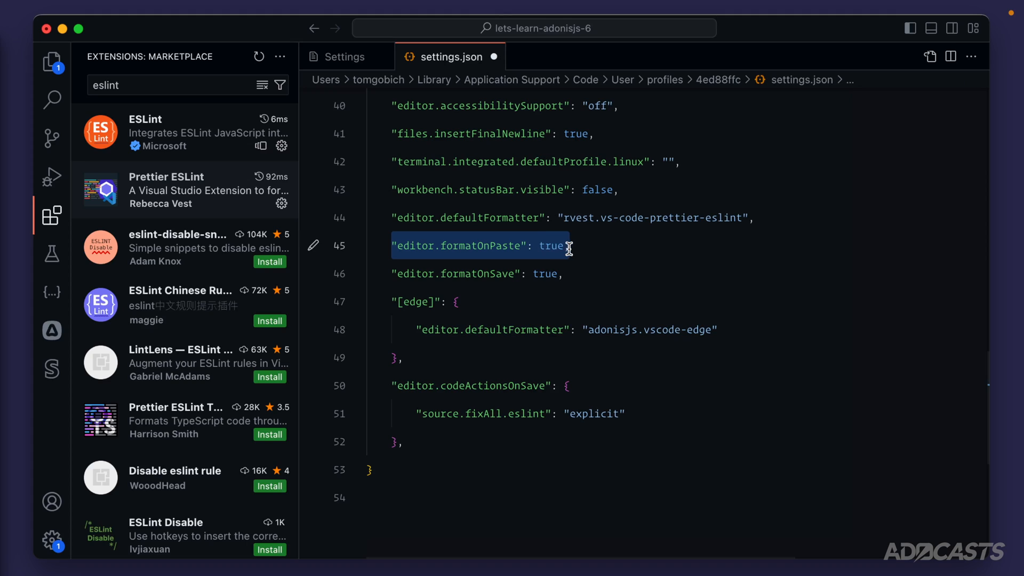
left_click_drag(562, 245, 565, 274)
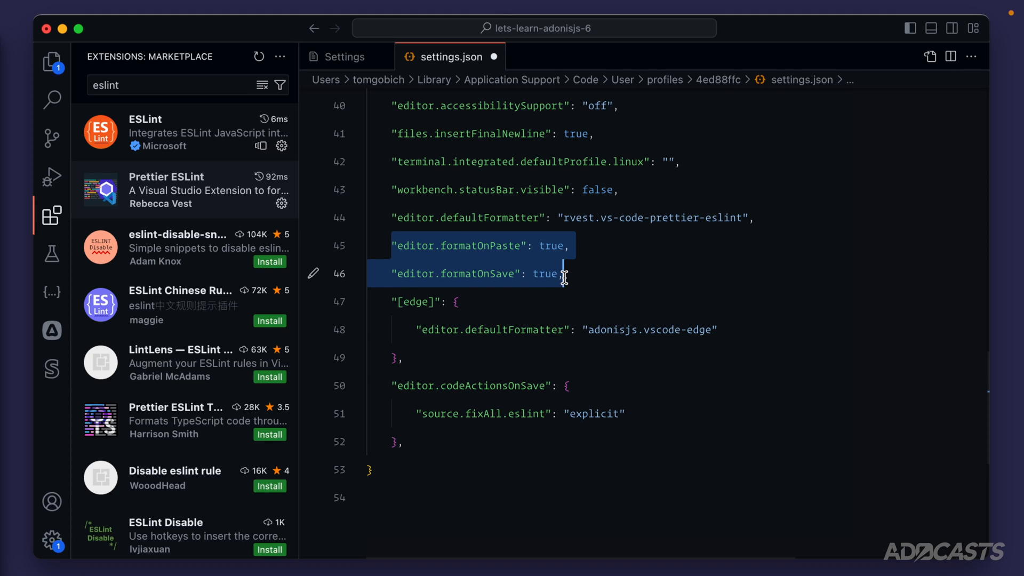
mouse_move(456, 245)
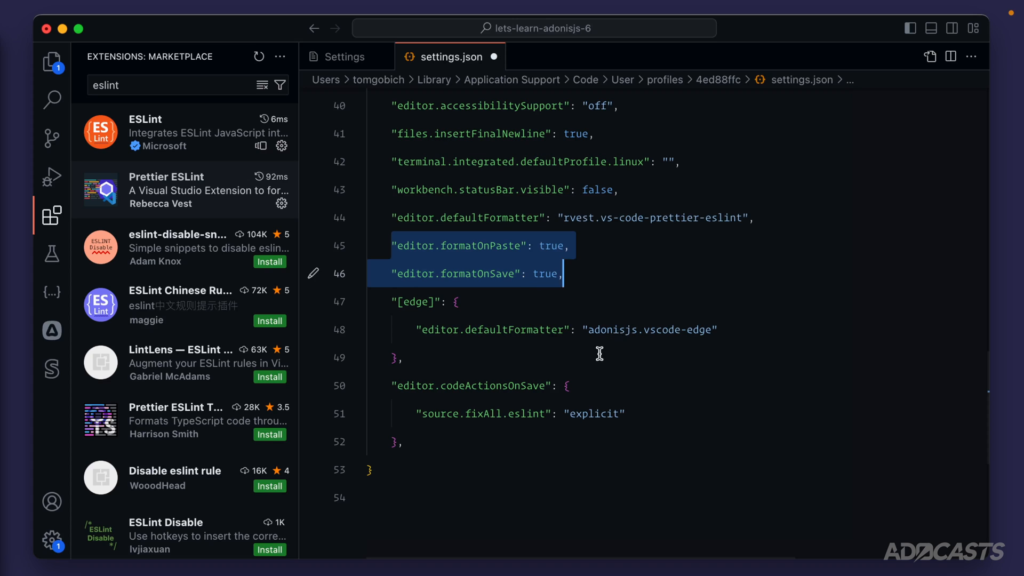
Step: Highlight source.fixAll in the codeActionsOnSave block and save settings.json
left_click(419, 385)
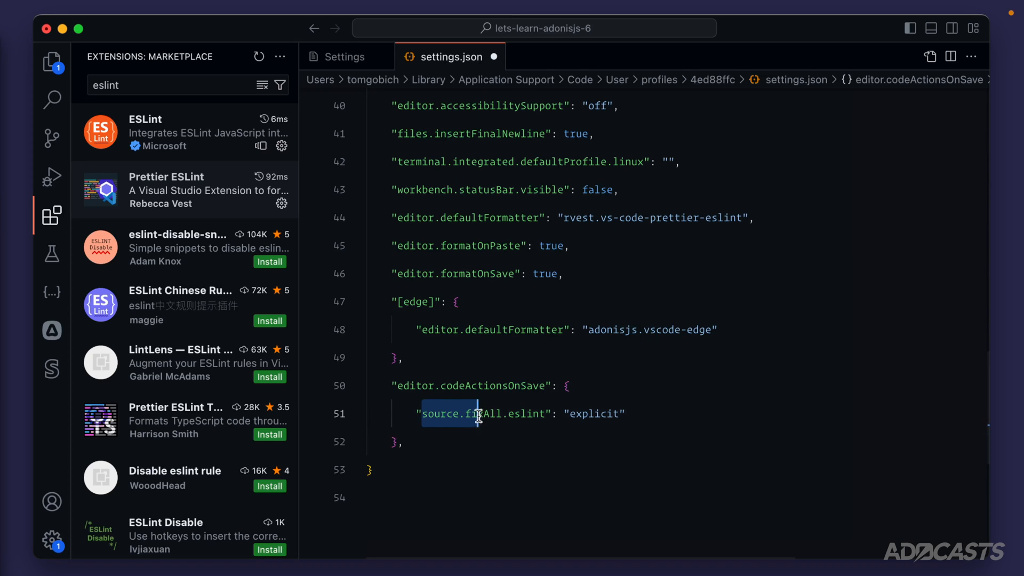
double_click(596, 413)
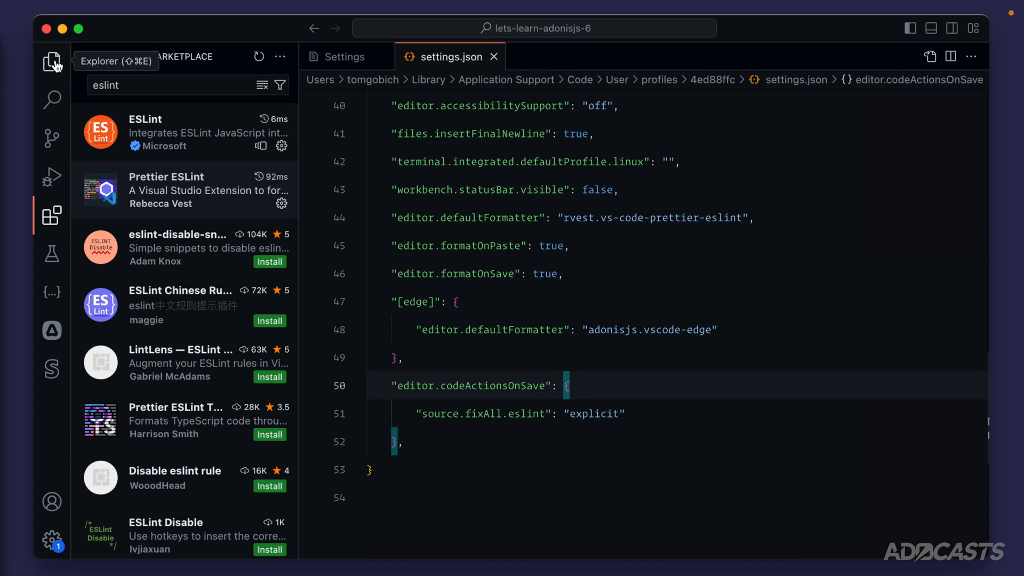
Step: Show the Explorer file tree and load start/routes.ts with its Prettier lint error
left_click(51, 60)
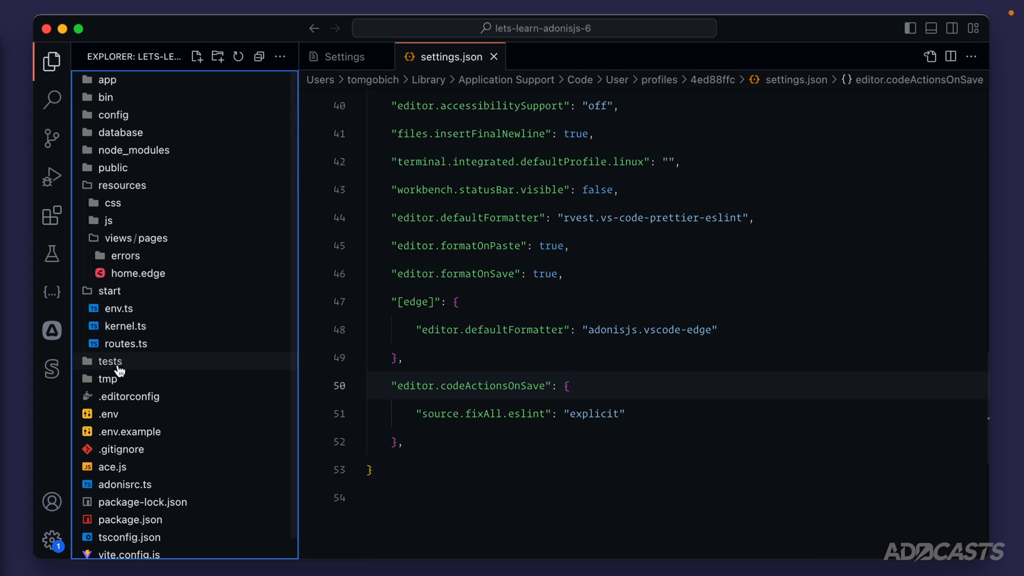
left_click(125, 343)
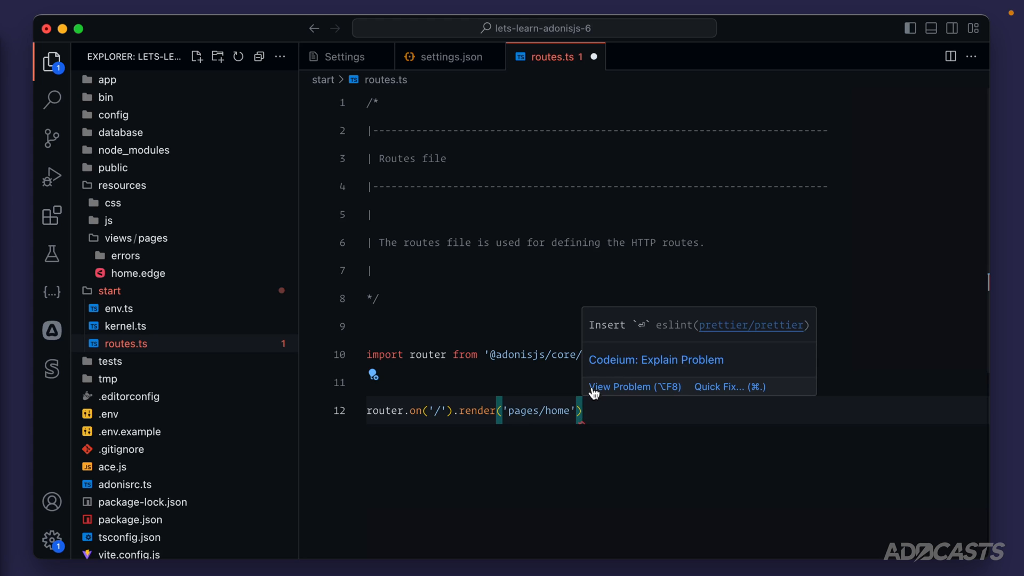
mouse_move(646, 341)
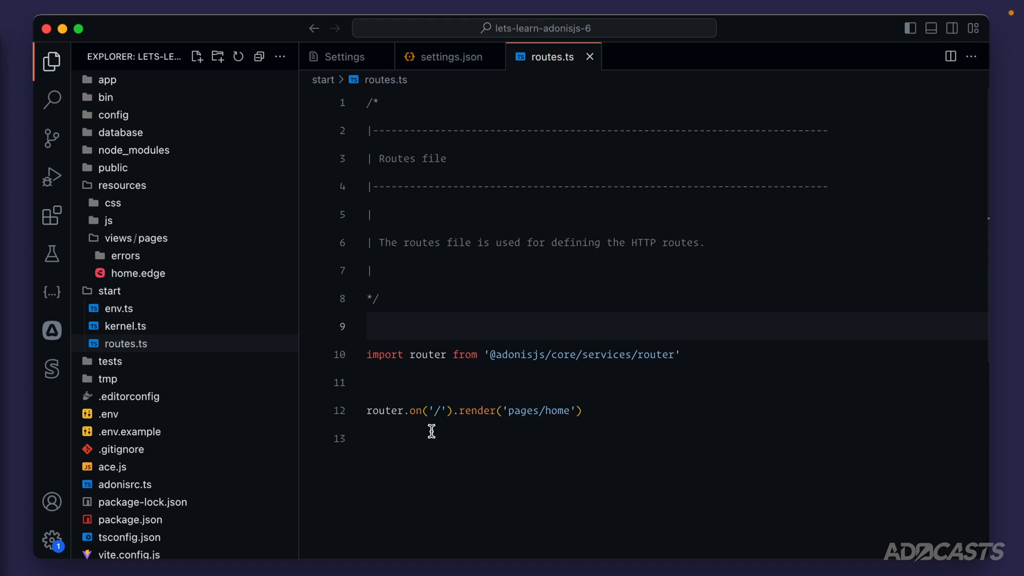
left_click(489, 355)
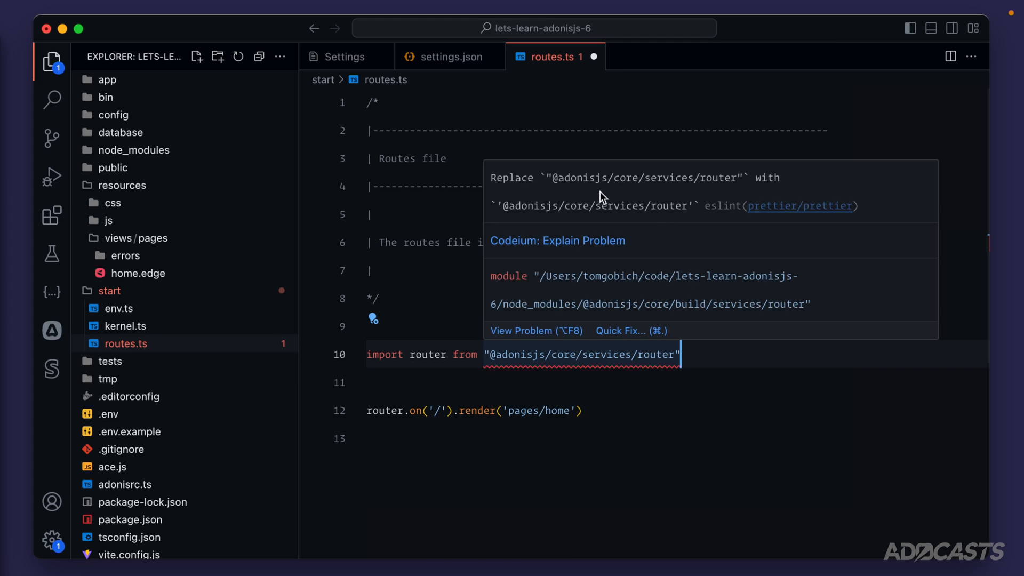
mouse_move(541, 189)
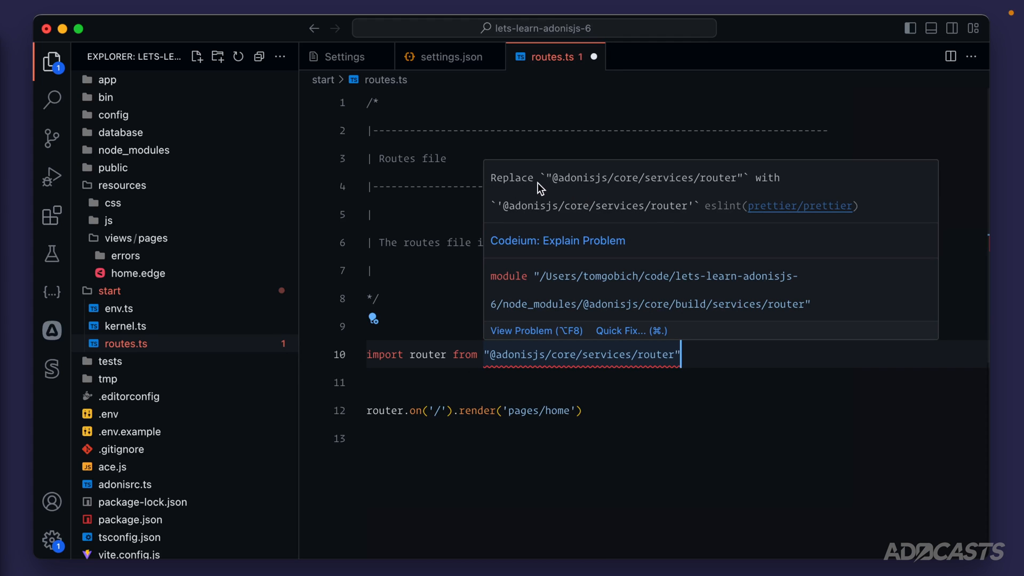
mouse_move(504, 215)
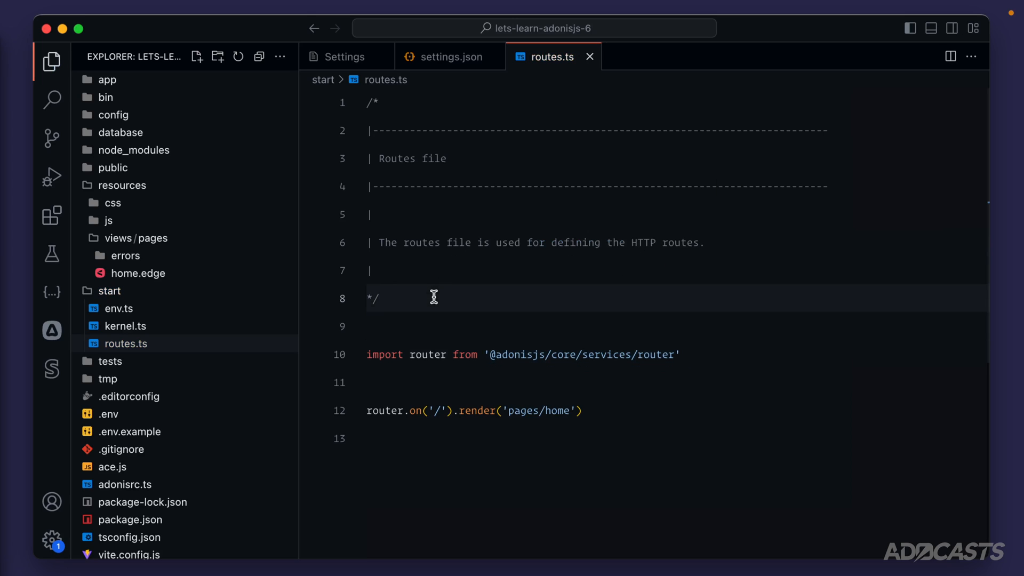
left_click(378, 299)
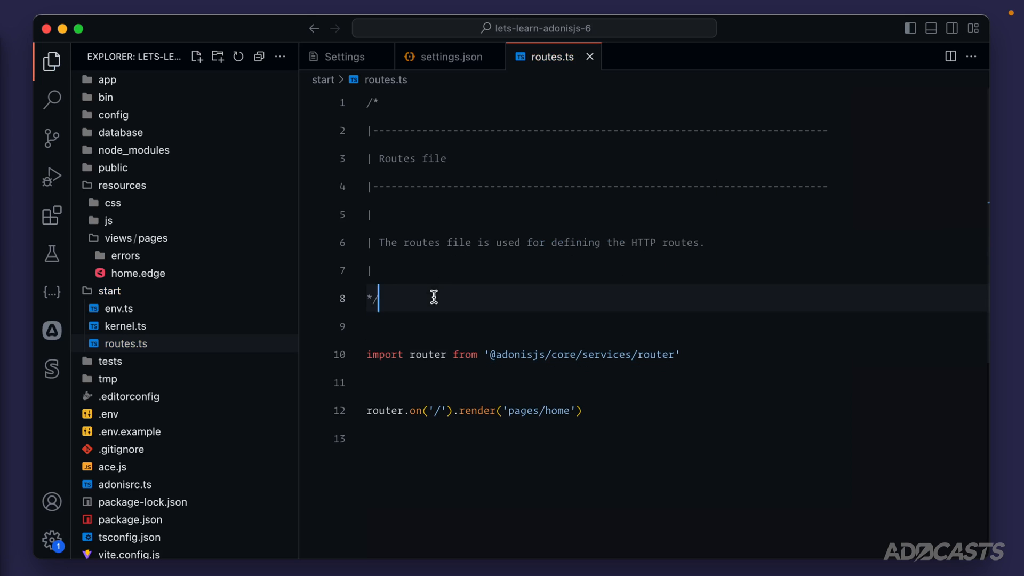